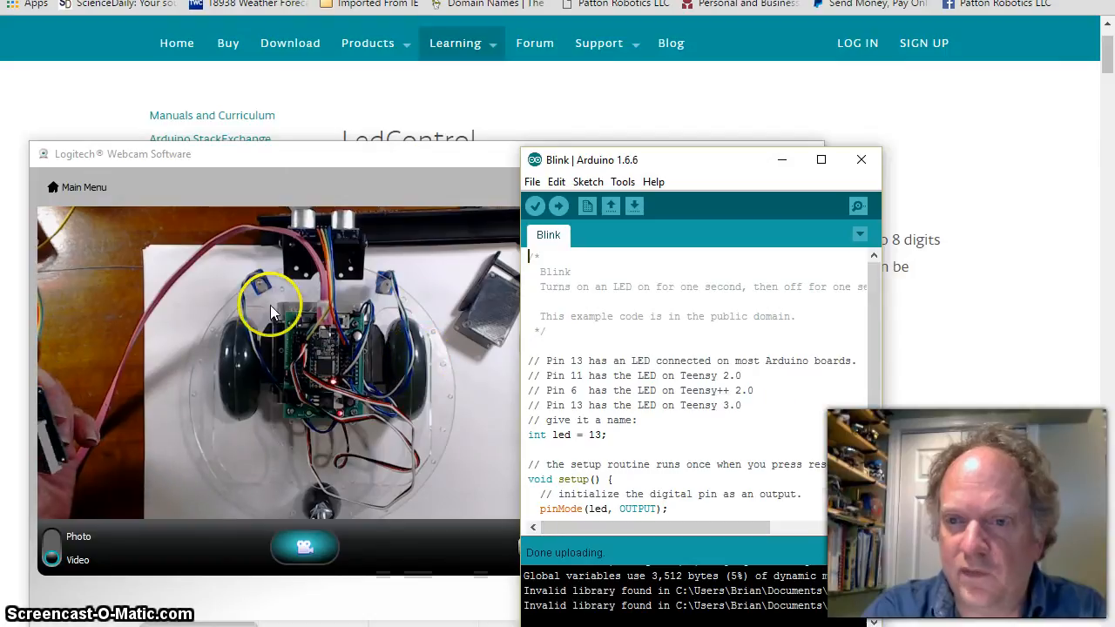
mouse_move(982, 334)
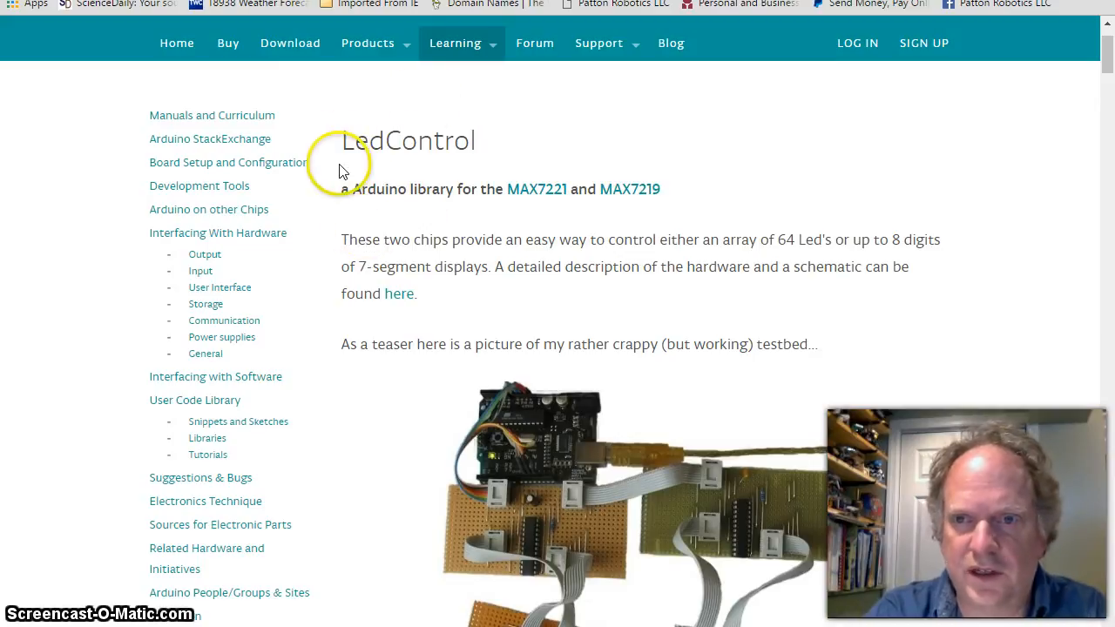
mouse_move(394, 171)
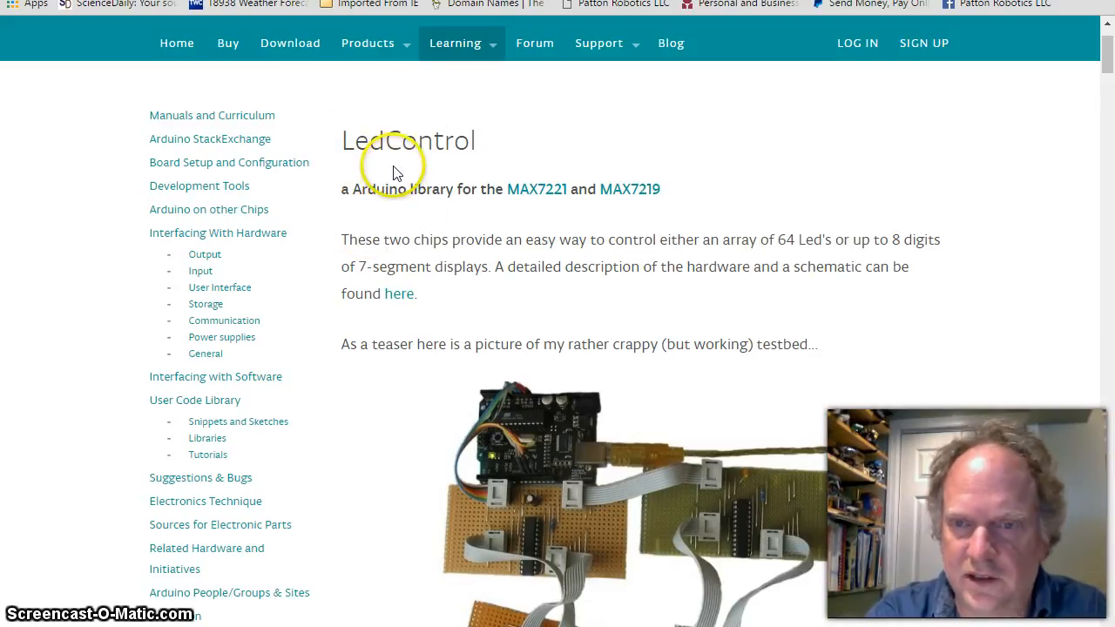
mouse_move(677, 174)
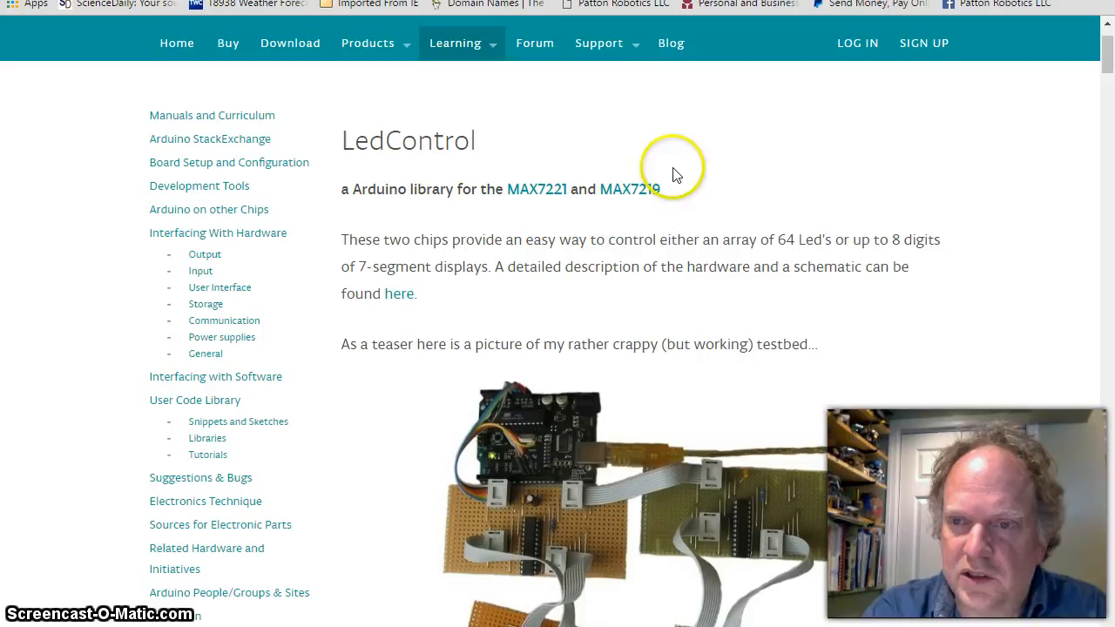
mouse_move(655, 205)
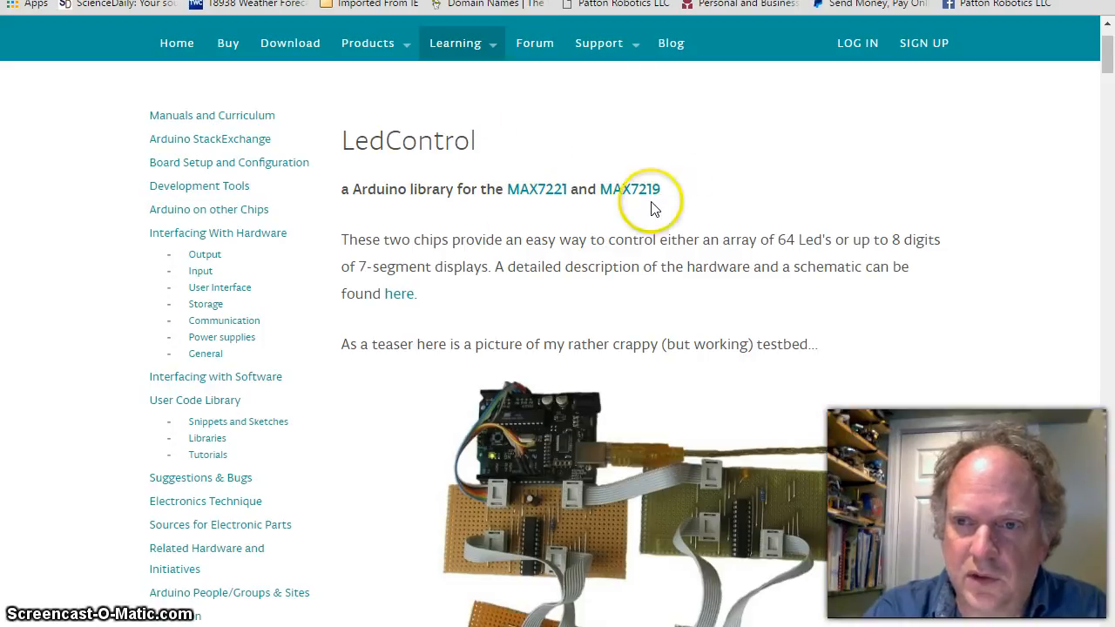
mouse_move(636, 216)
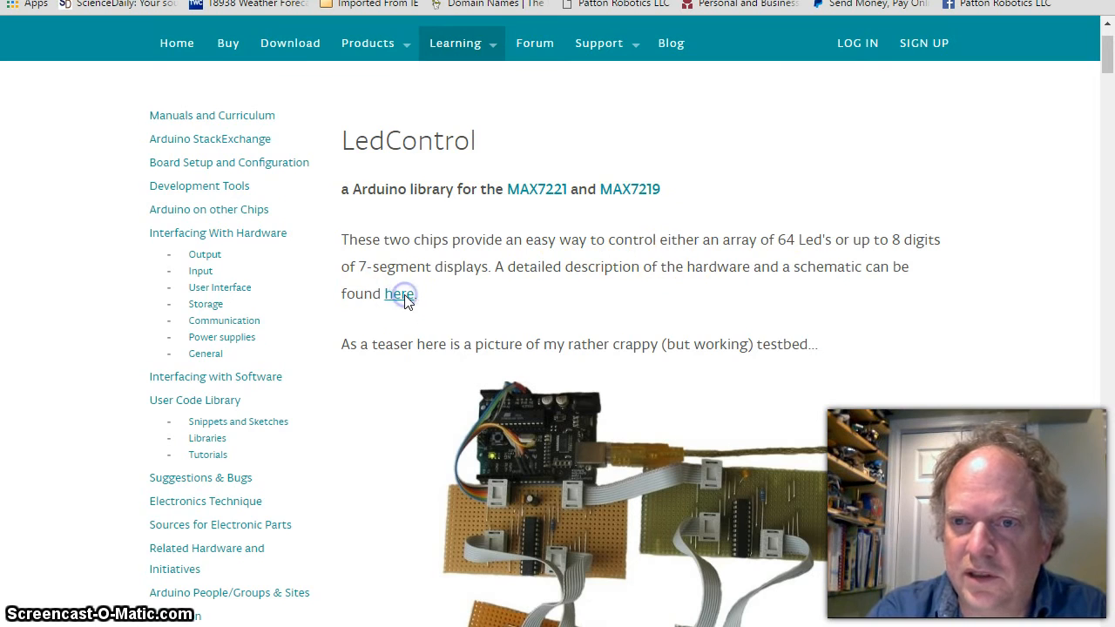
Bring the 'Wiring a Led matrix' schematic with Dig0–Dig7 and SegDP–SegG lines into view
scroll(down, 3)
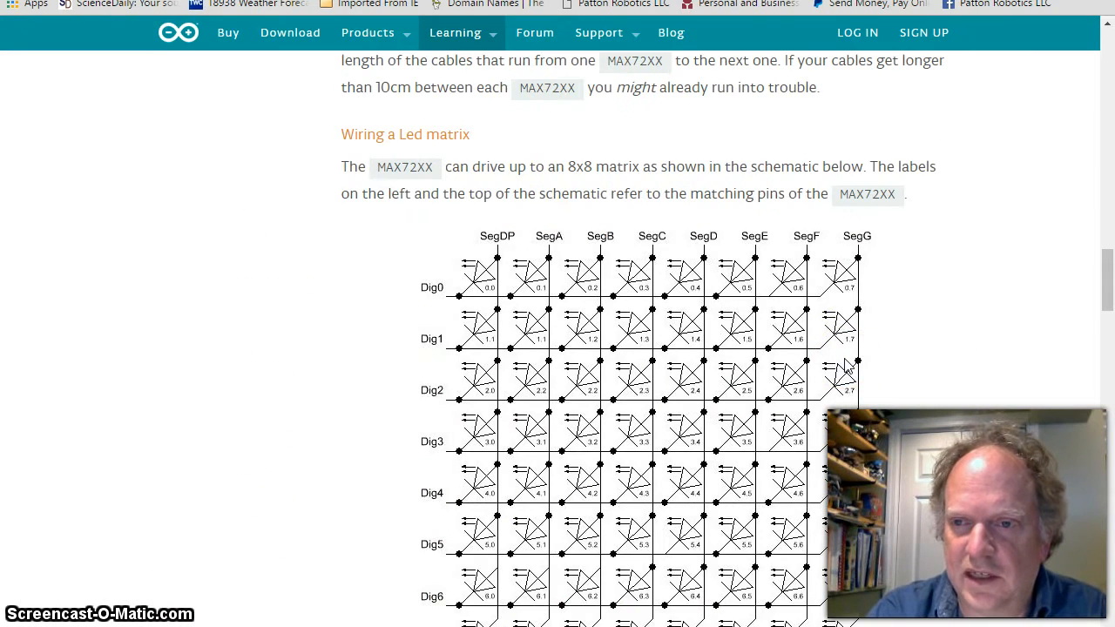
scroll(down, 3)
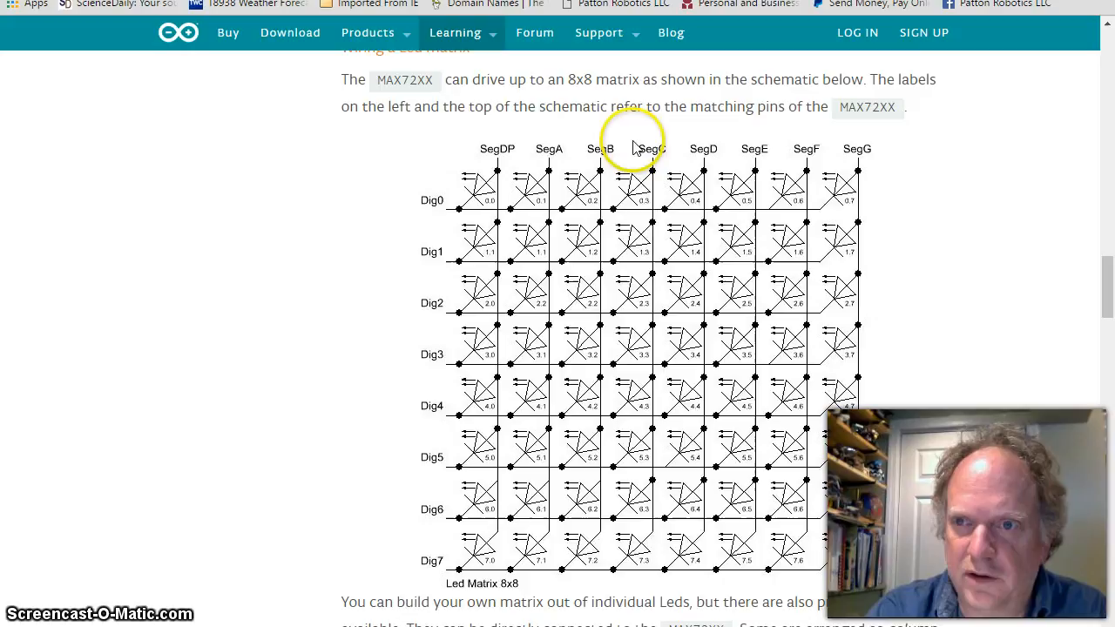
mouse_move(659, 299)
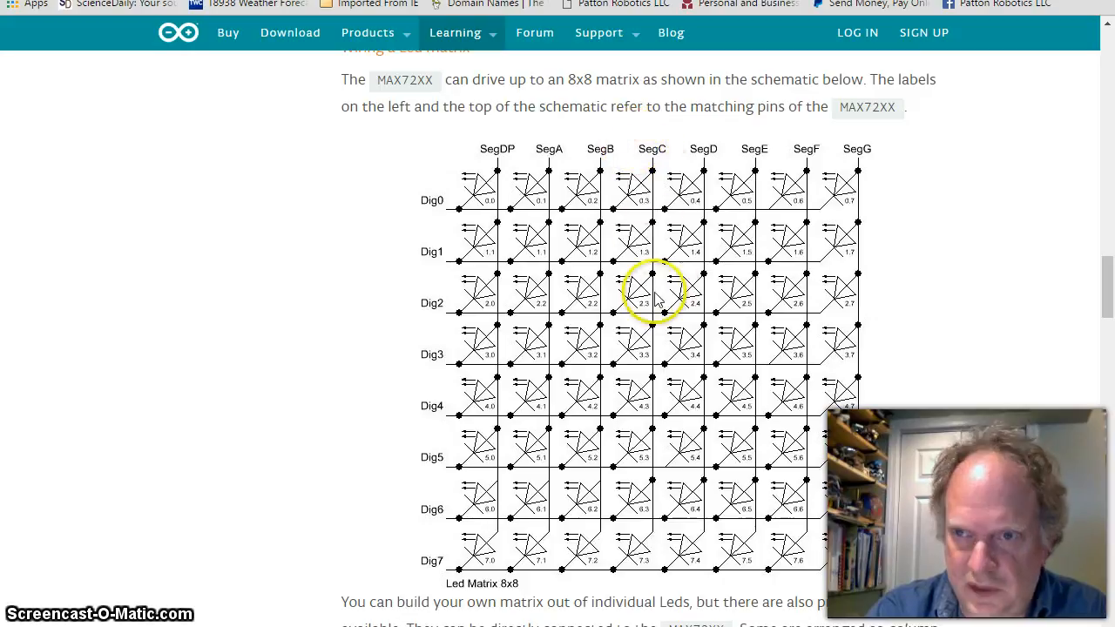
mouse_move(652, 160)
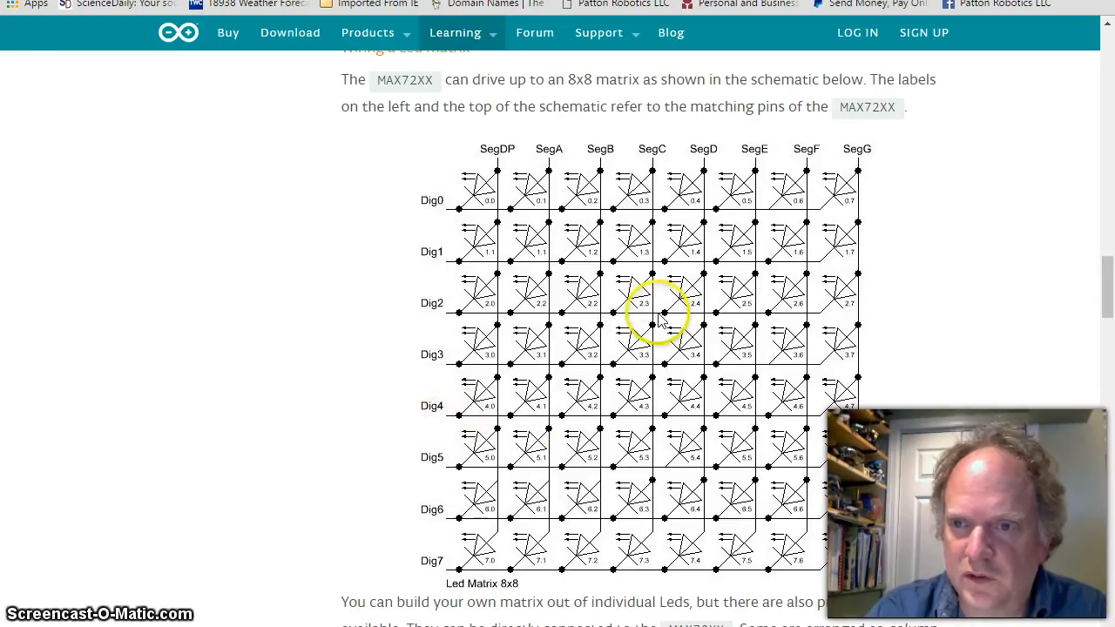
mouse_move(451, 424)
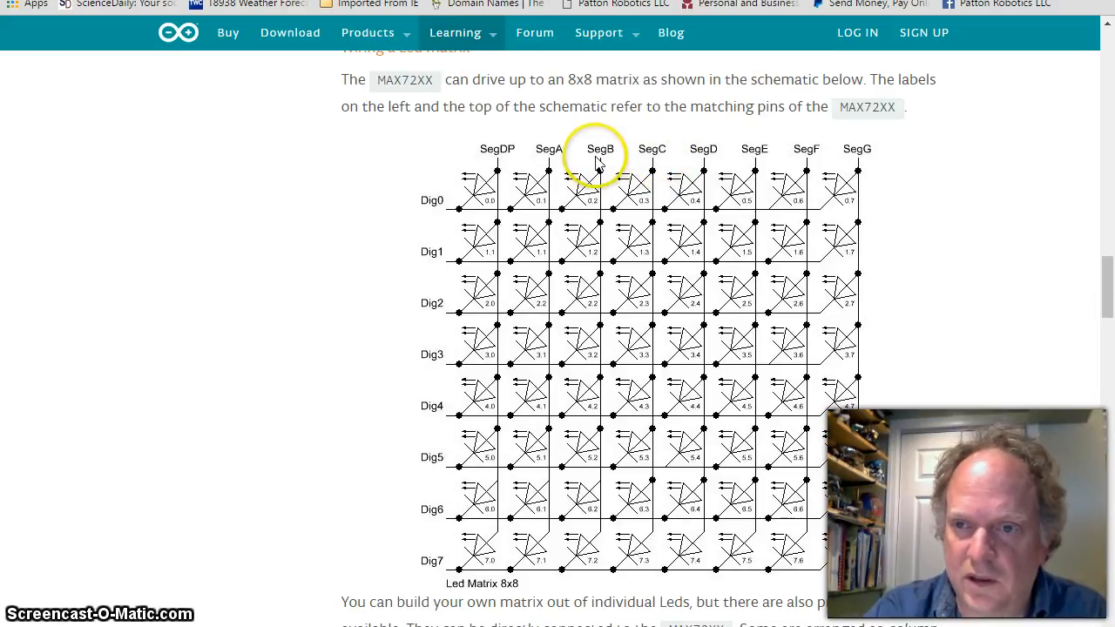
mouse_move(445, 427)
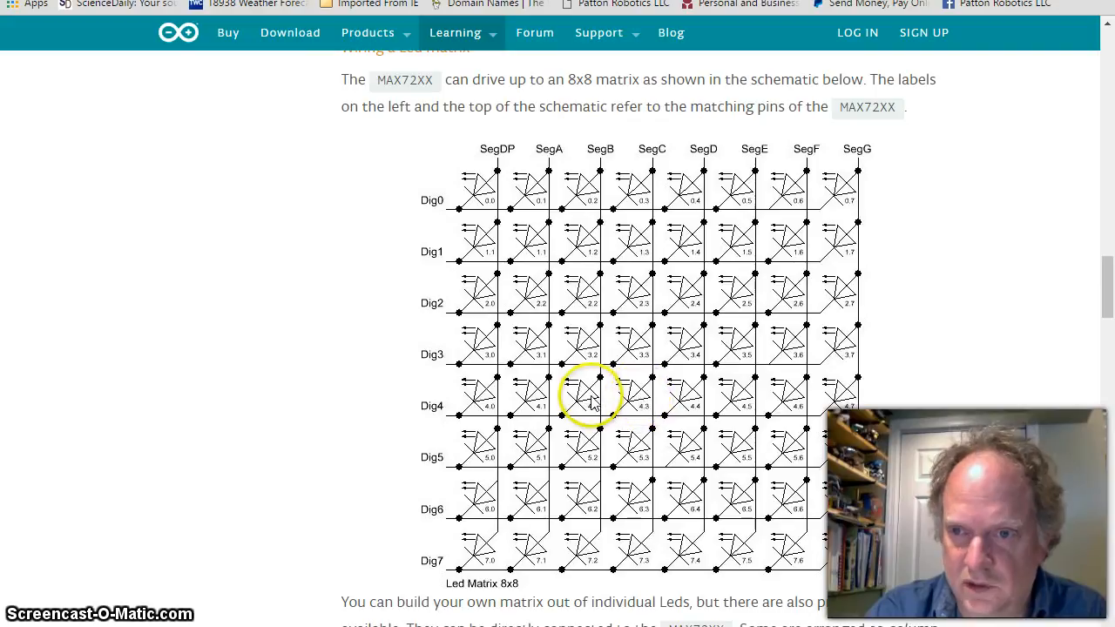
mouse_move(613, 341)
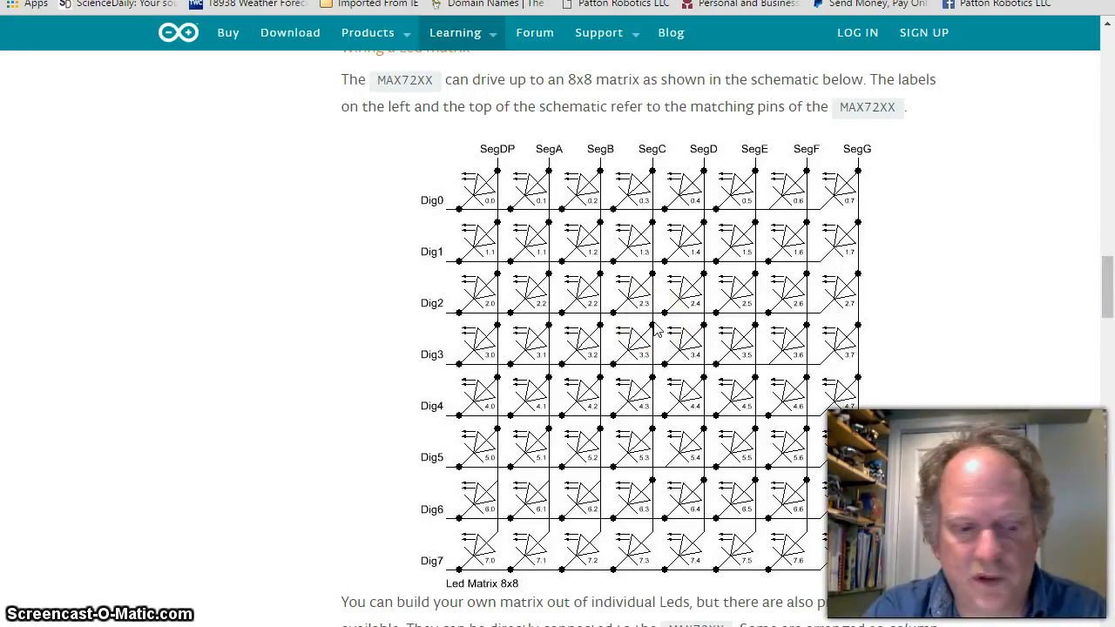
click(693, 334)
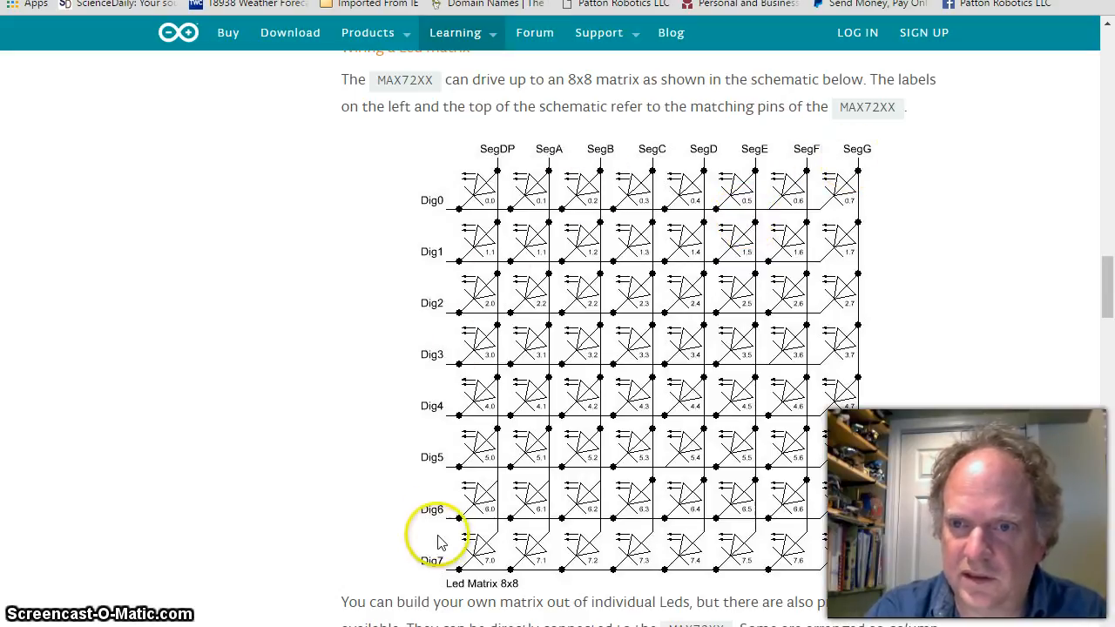
mouse_move(1030, 402)
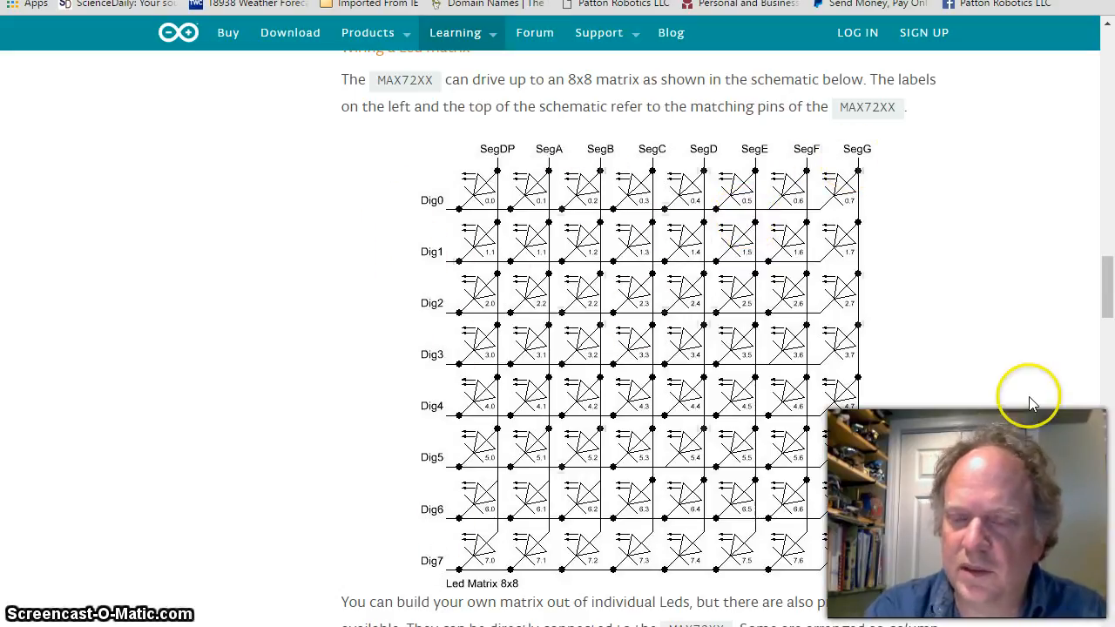
mouse_move(717, 331)
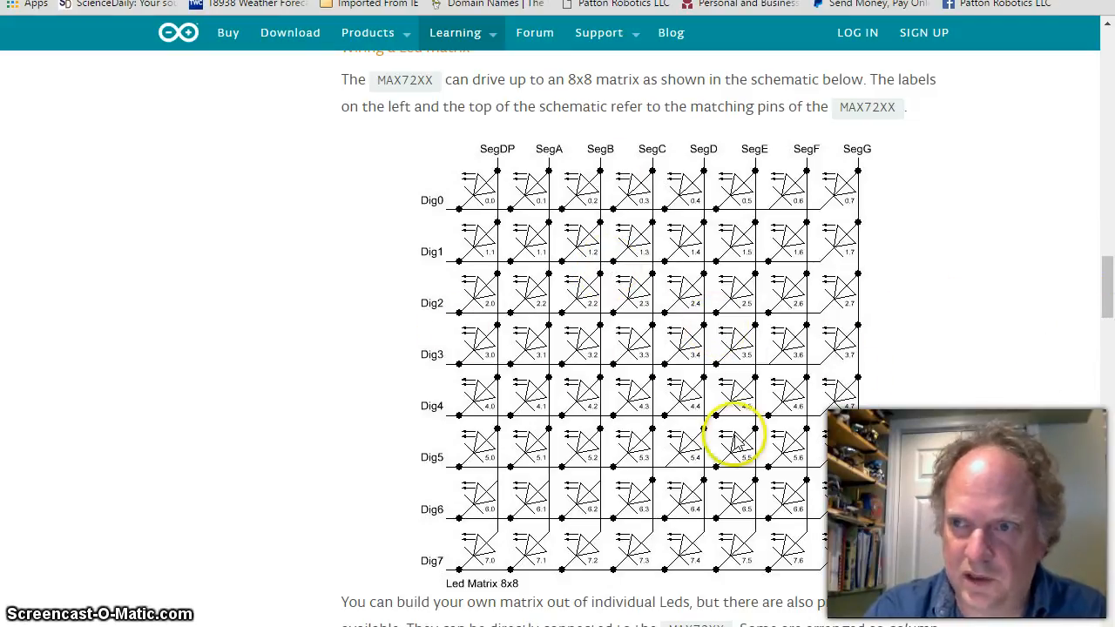
Scroll down to the MAX7219/MAX7221 chip wiring schematic
scroll(down, 3)
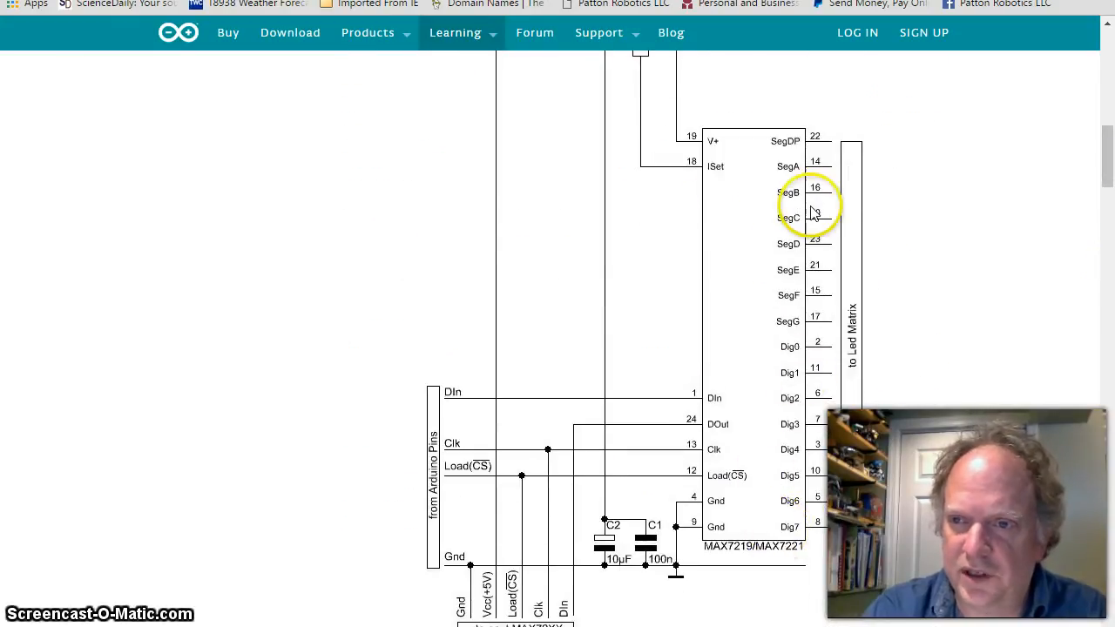
mouse_move(780, 484)
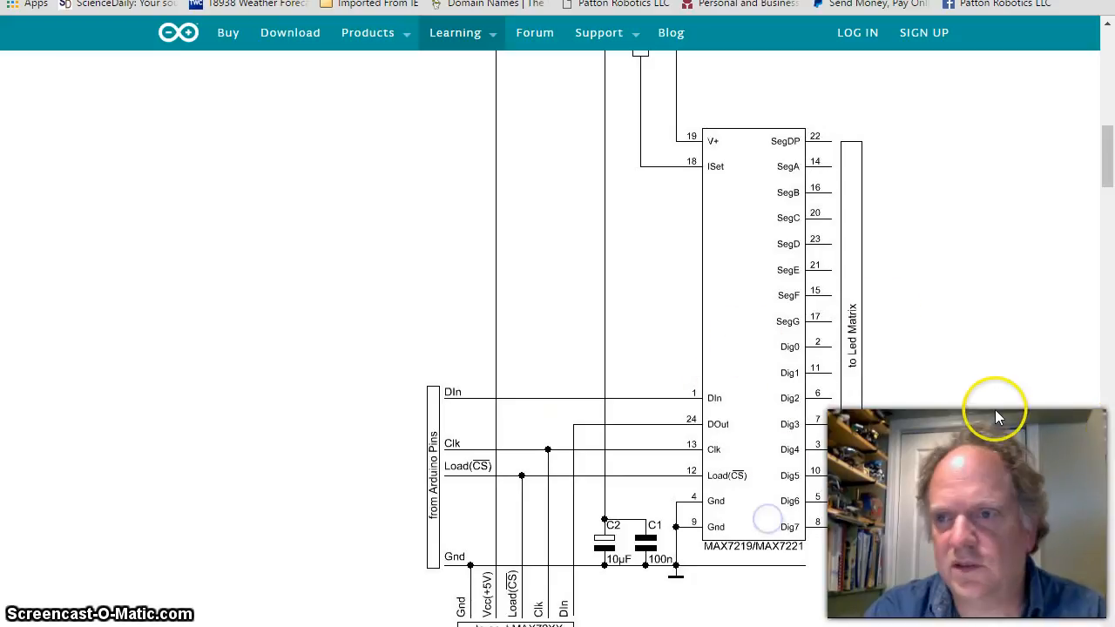
mouse_move(972, 409)
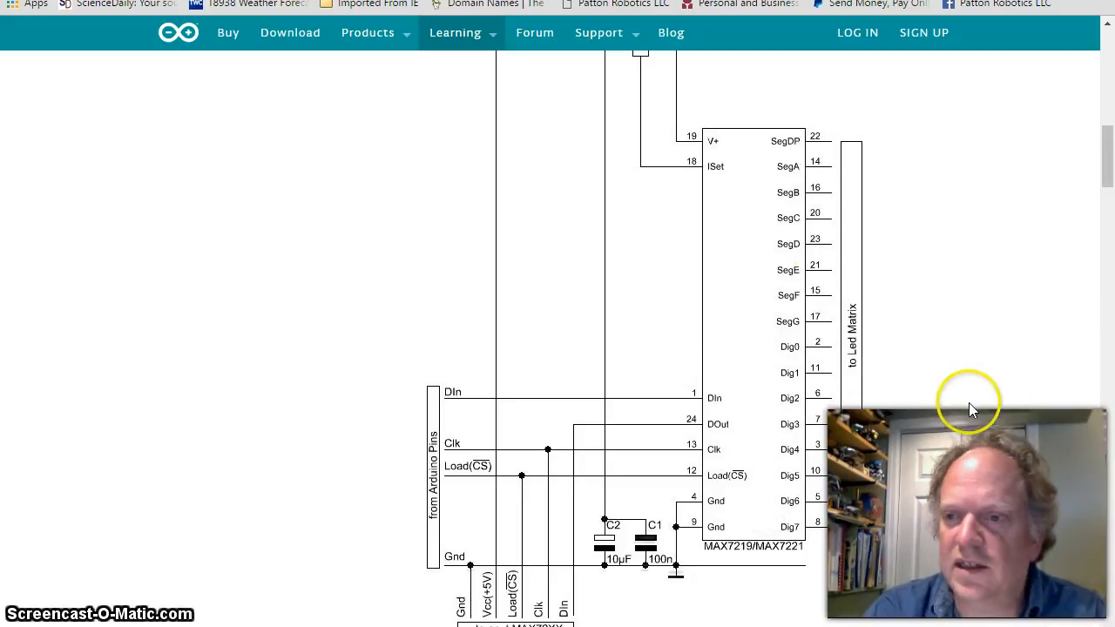
mouse_move(775, 439)
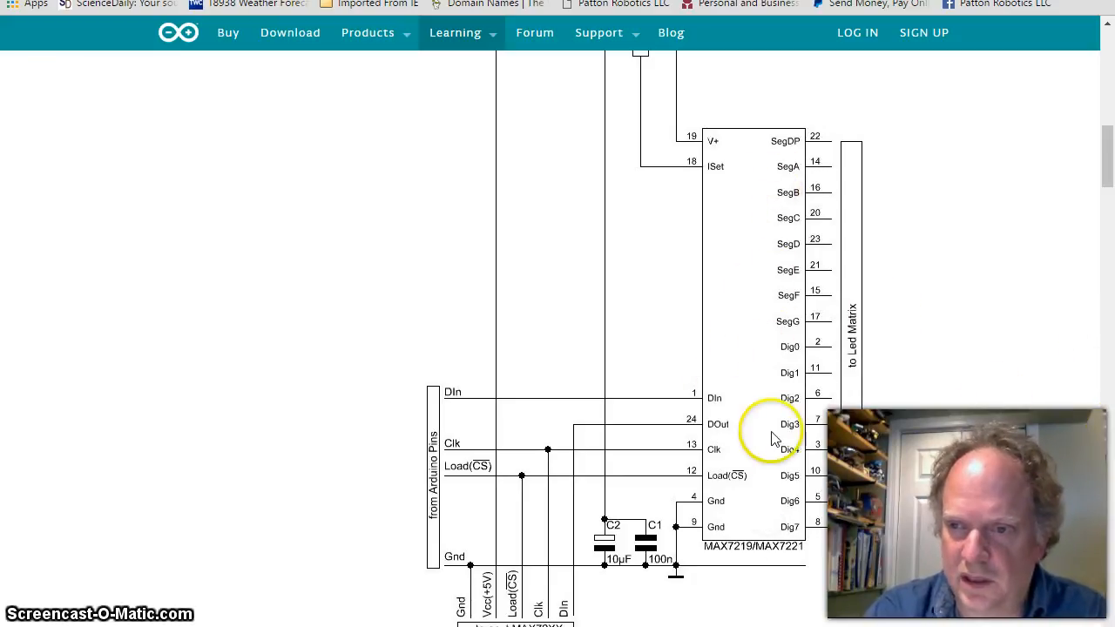
mouse_move(810, 549)
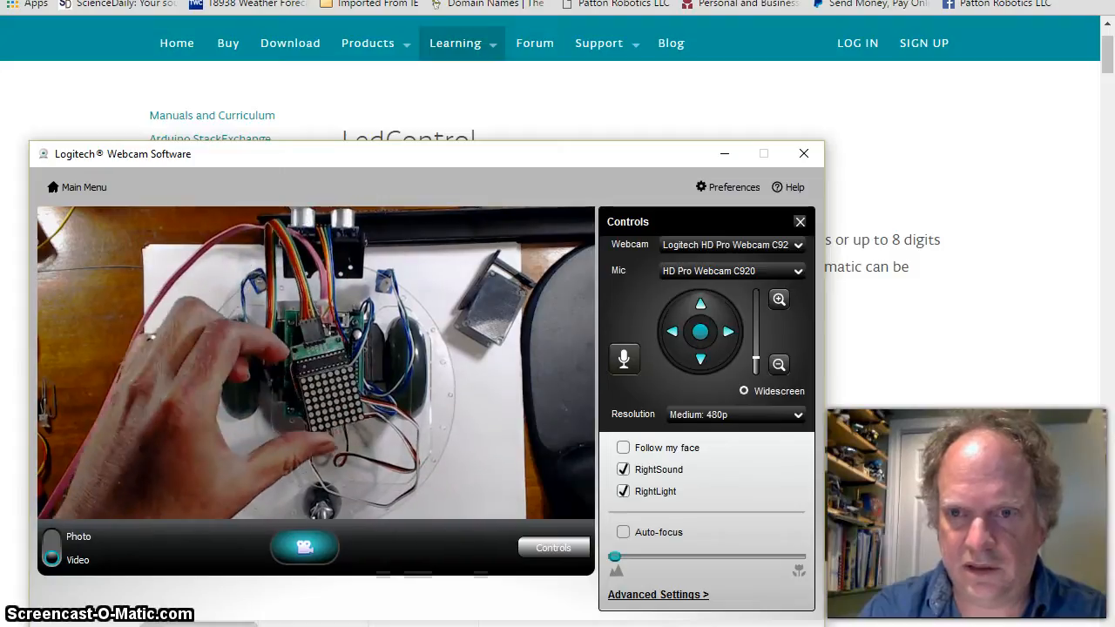
Zoom the webcam view in twice on the robot's LED matrix and circuit board
click(778, 299)
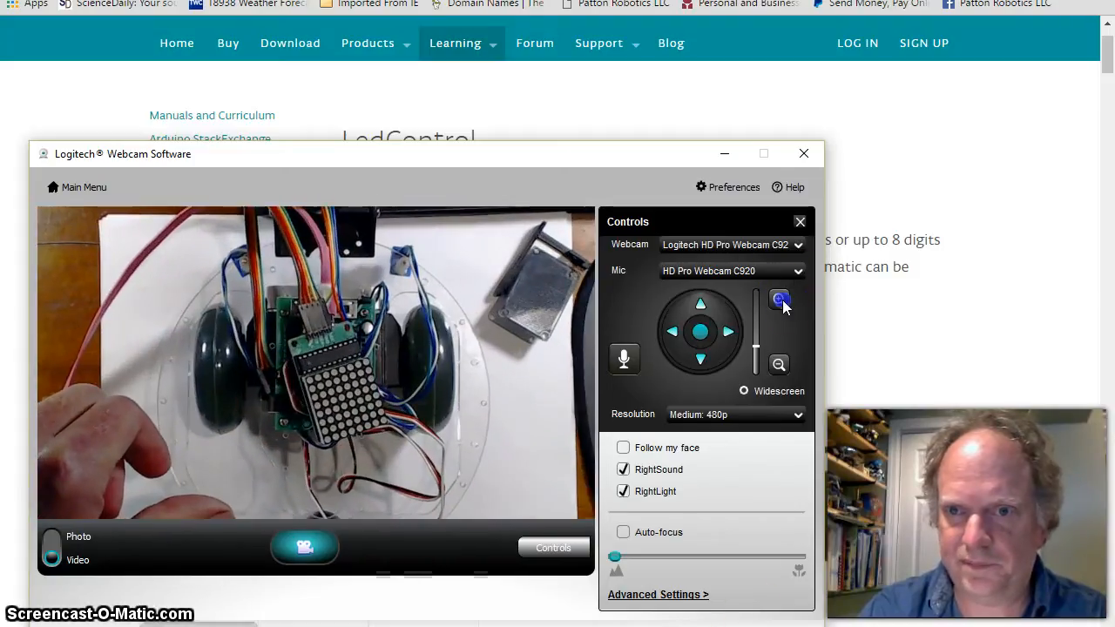
click(777, 300)
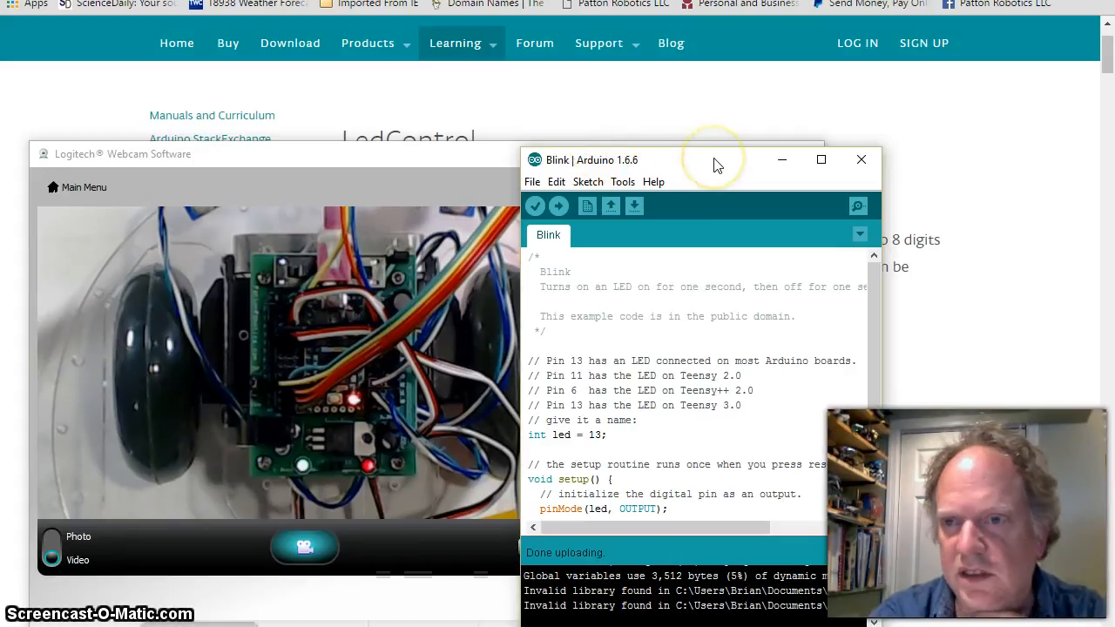
mouse_move(648, 279)
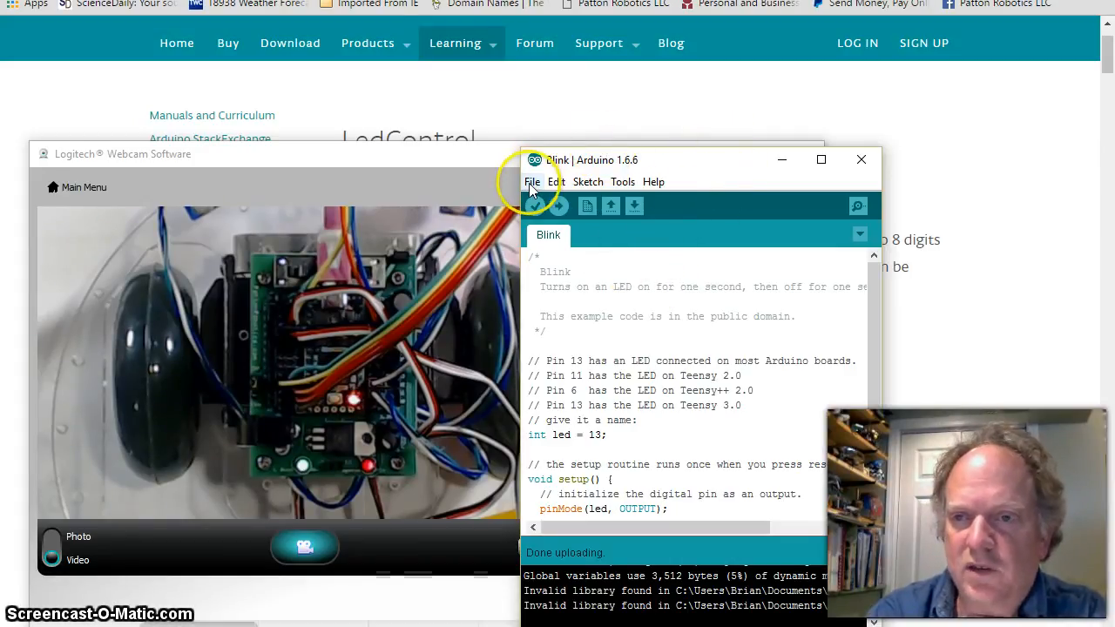
Load the LedControl LCDemoMatrix example sketch from File > Examples
click(533, 181)
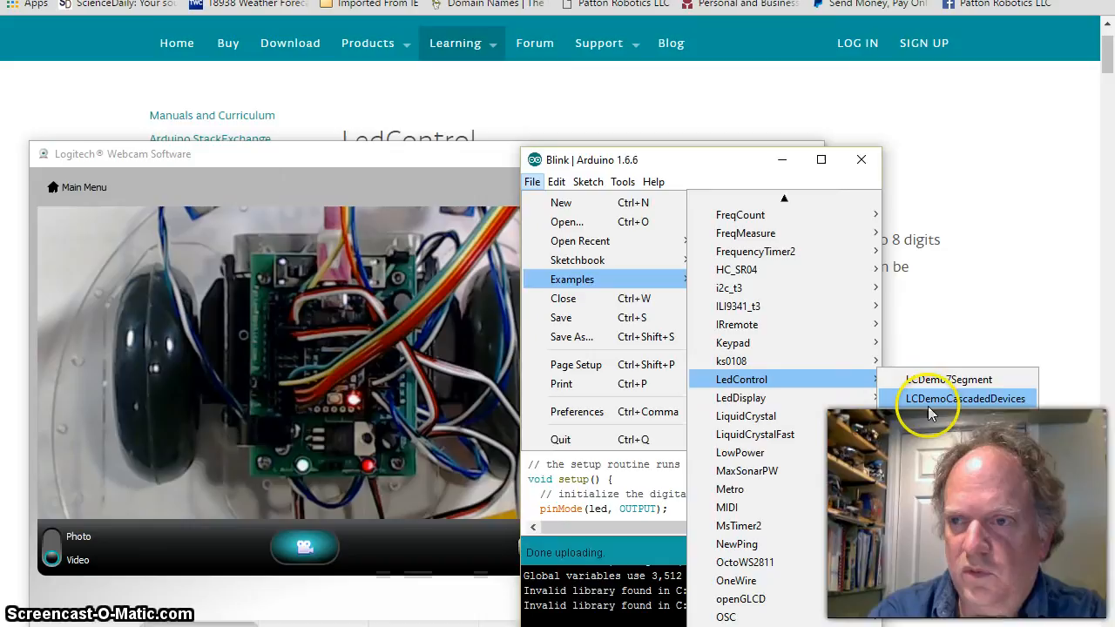
click(965, 397)
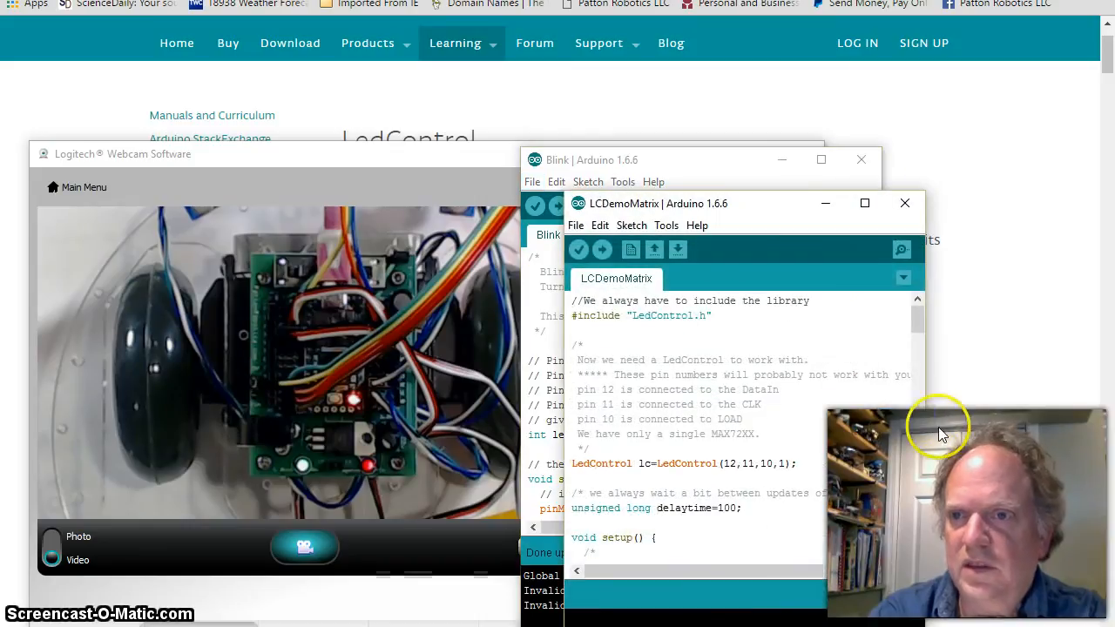
Close the old Blink sketch window, leaving LCDemoMatrix with its pin 12, 11, 10 setup
click(903, 202)
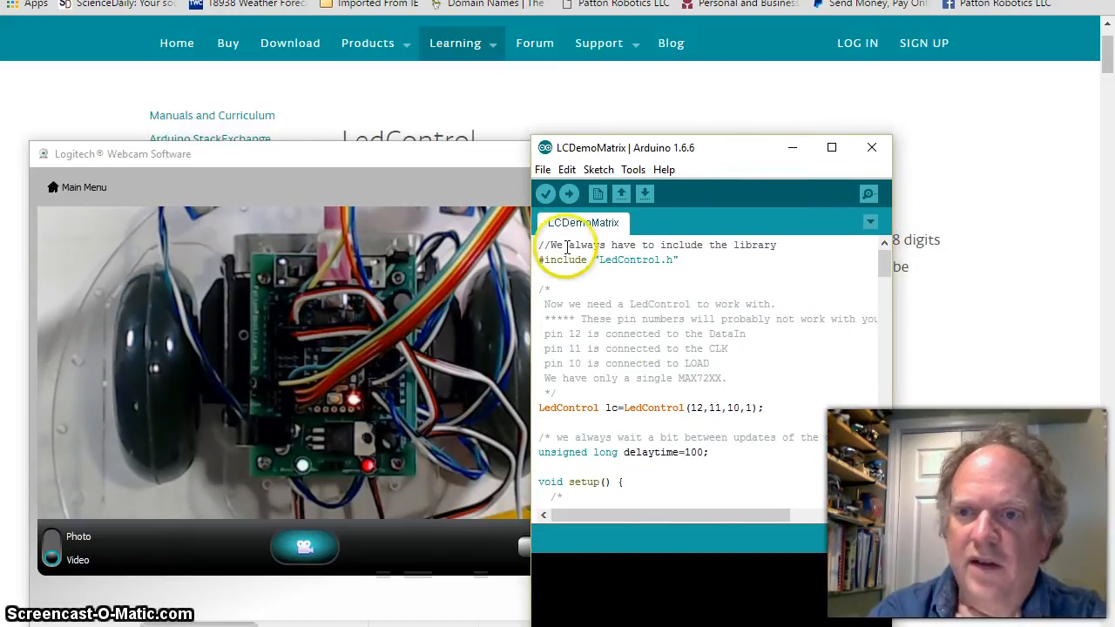
mouse_move(695, 320)
text(0)
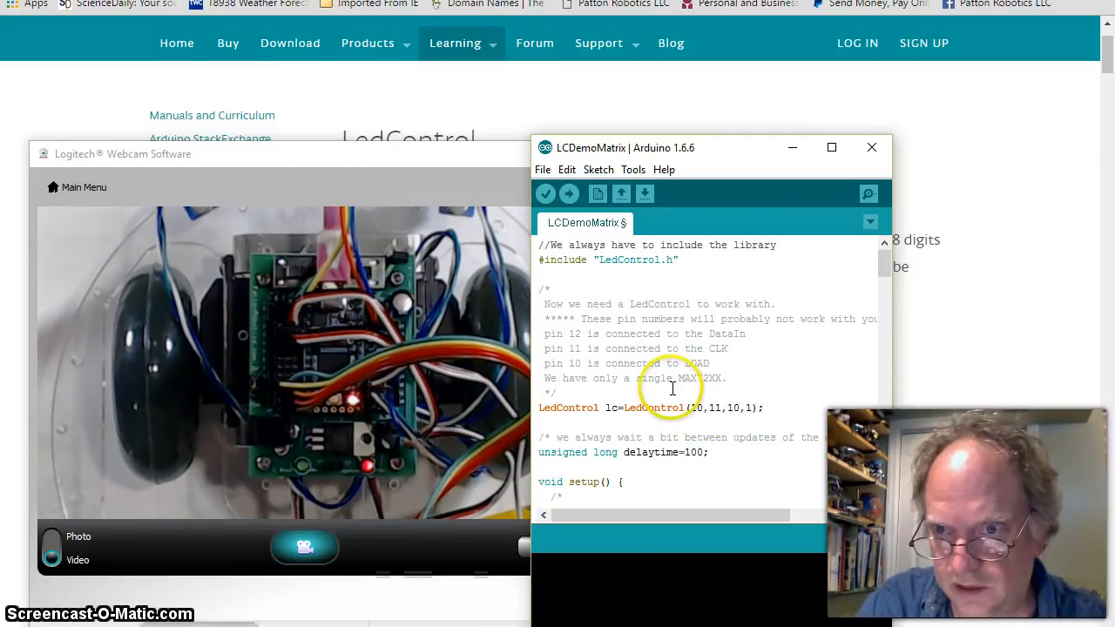
mouse_move(604, 364)
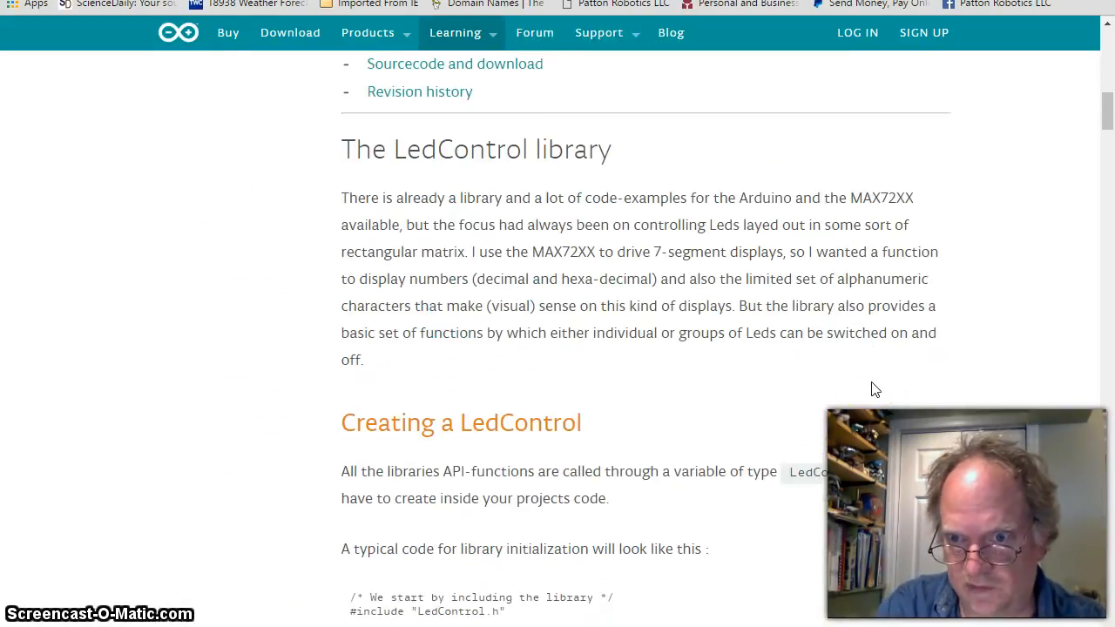
Read the 'Creating a LedControl' example creating lc1 on pins 12, 11, 10
scroll(down, 3)
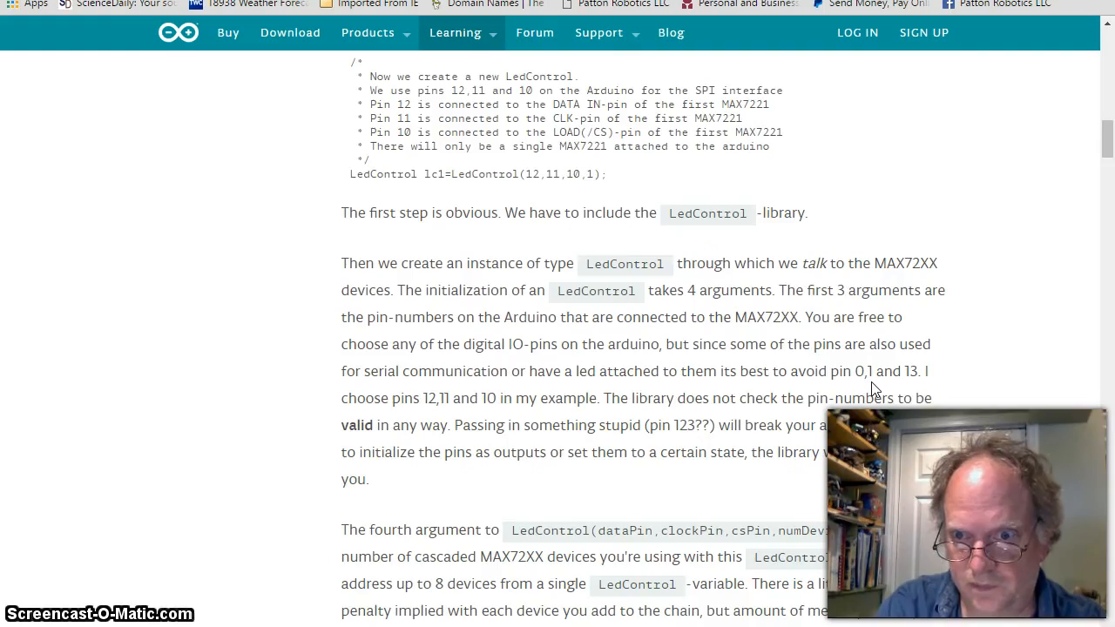
scroll(up, 3)
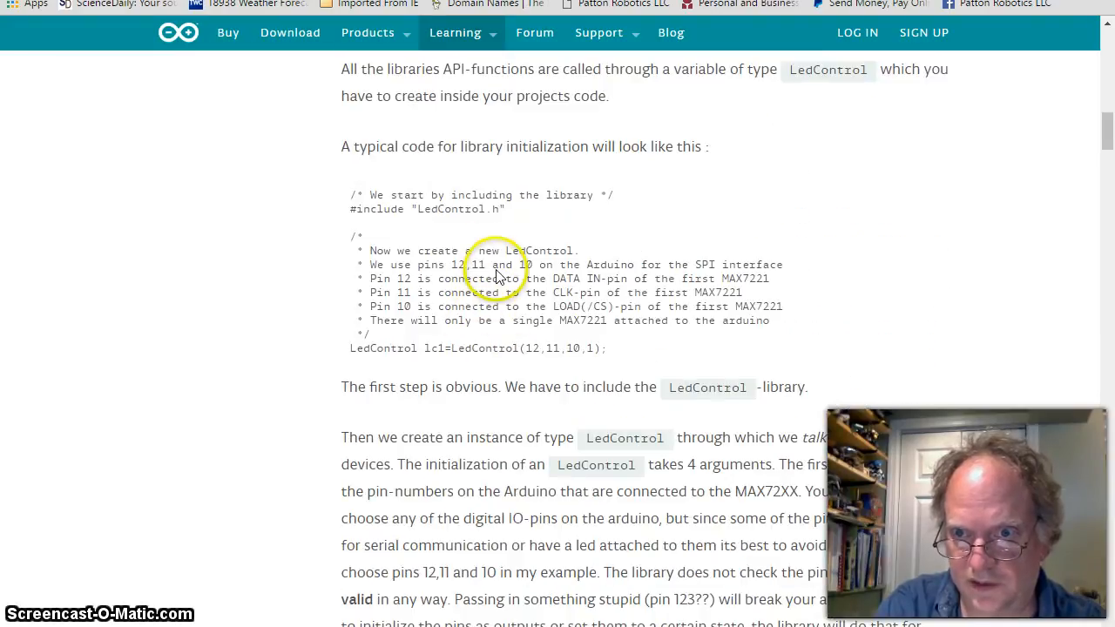
mouse_move(853, 295)
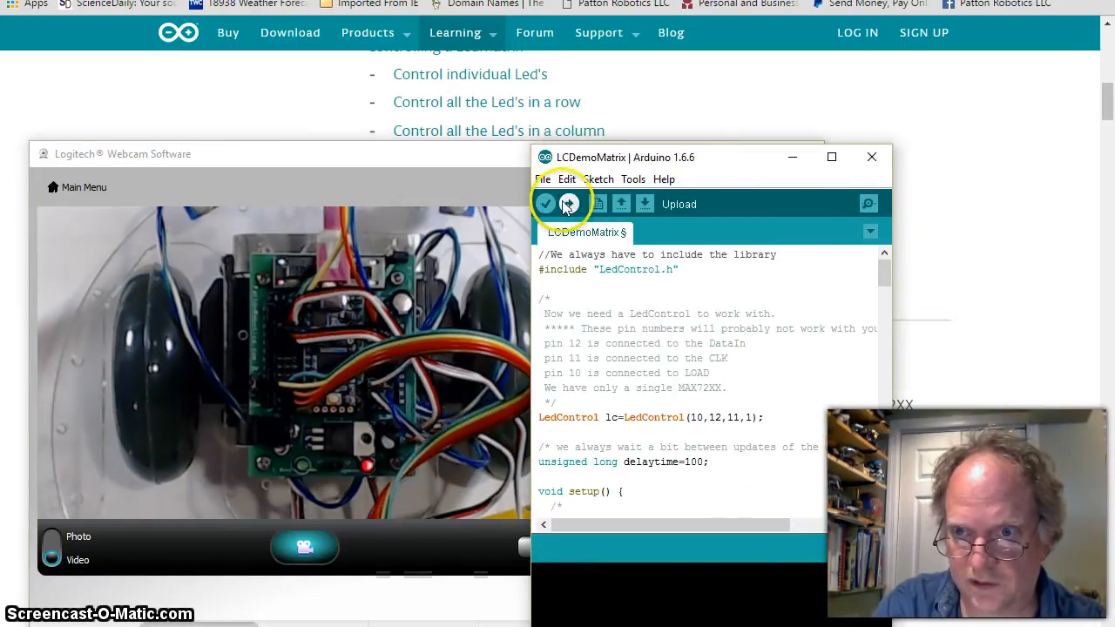
Upload LCDemoMatrix with LedControl(10,12,11,1) until the robot's matrix lights up
click(567, 202)
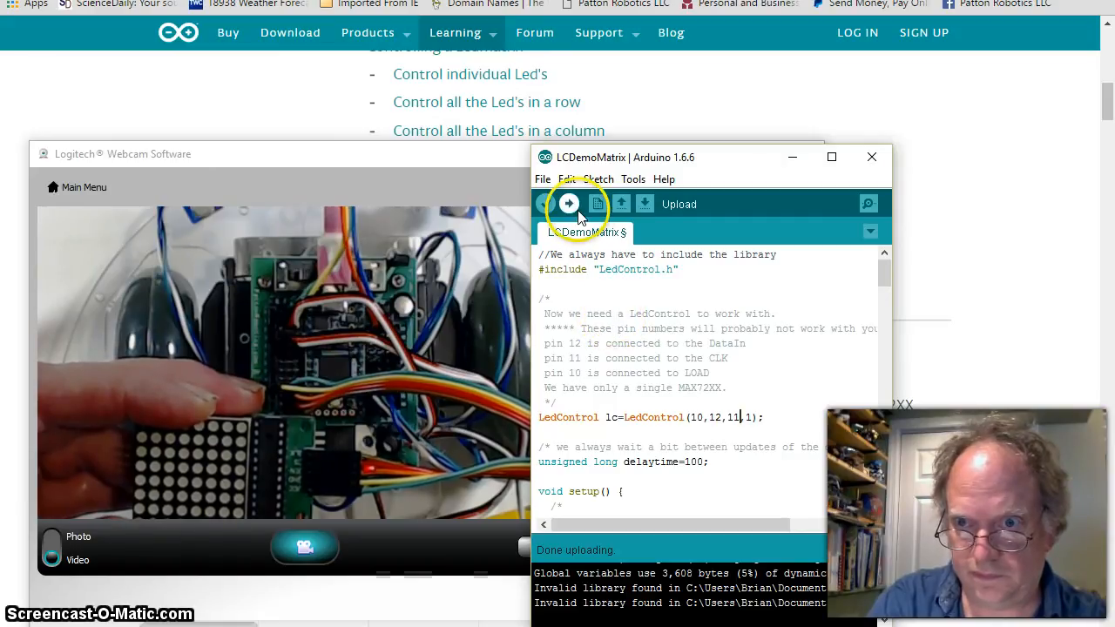
click(568, 204)
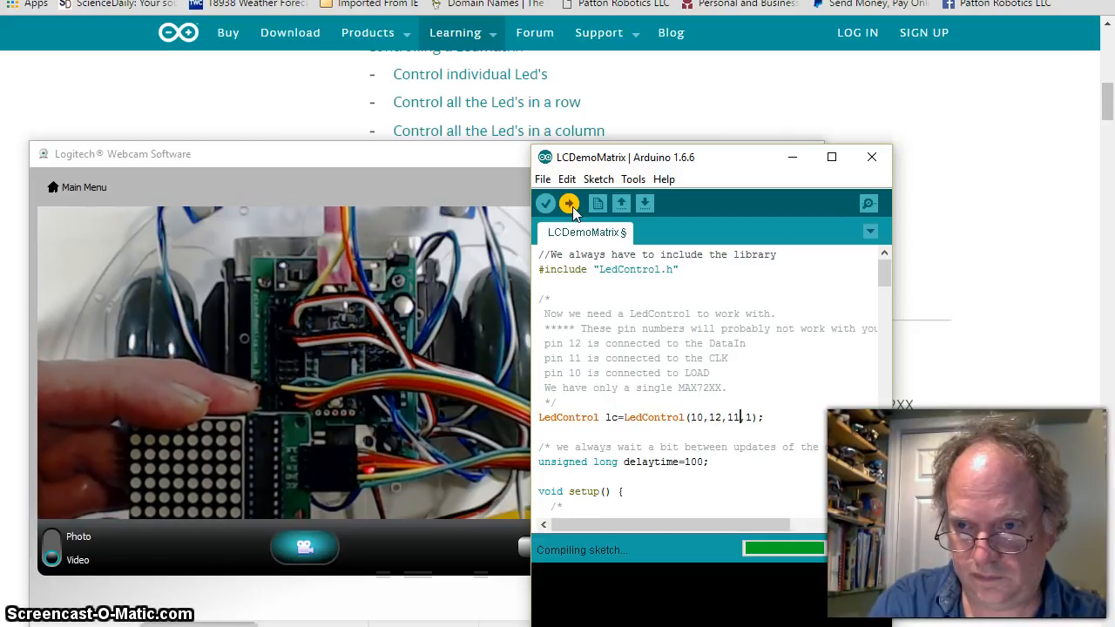
click(567, 202)
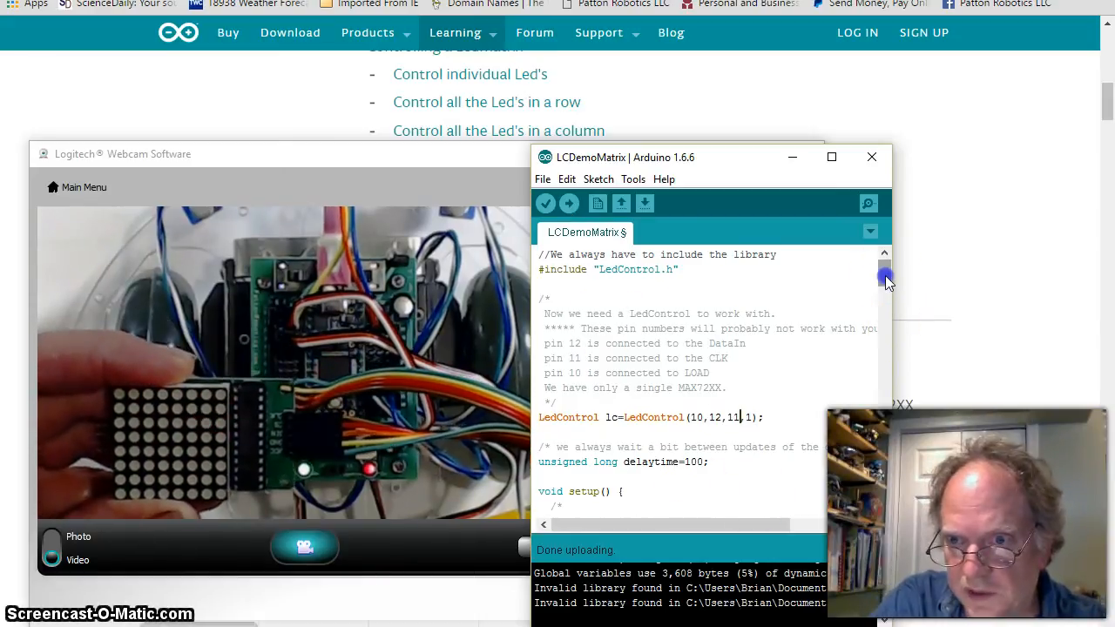
scroll(down, 3)
text(5)
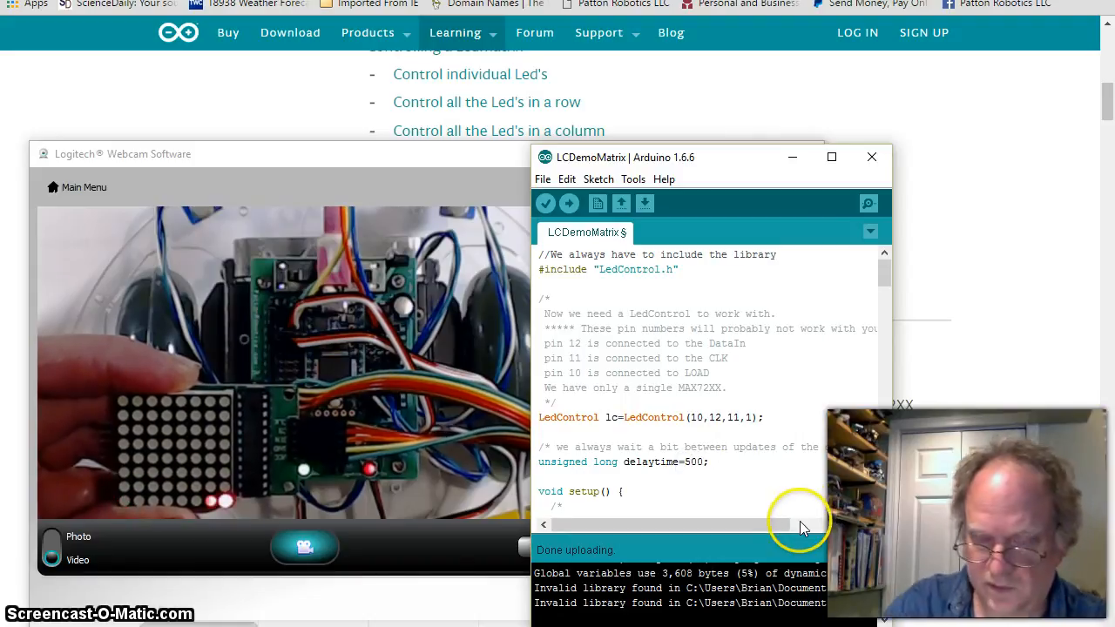
Re-upload the demo sketch with delaytime changed from 100 to 500
click(567, 202)
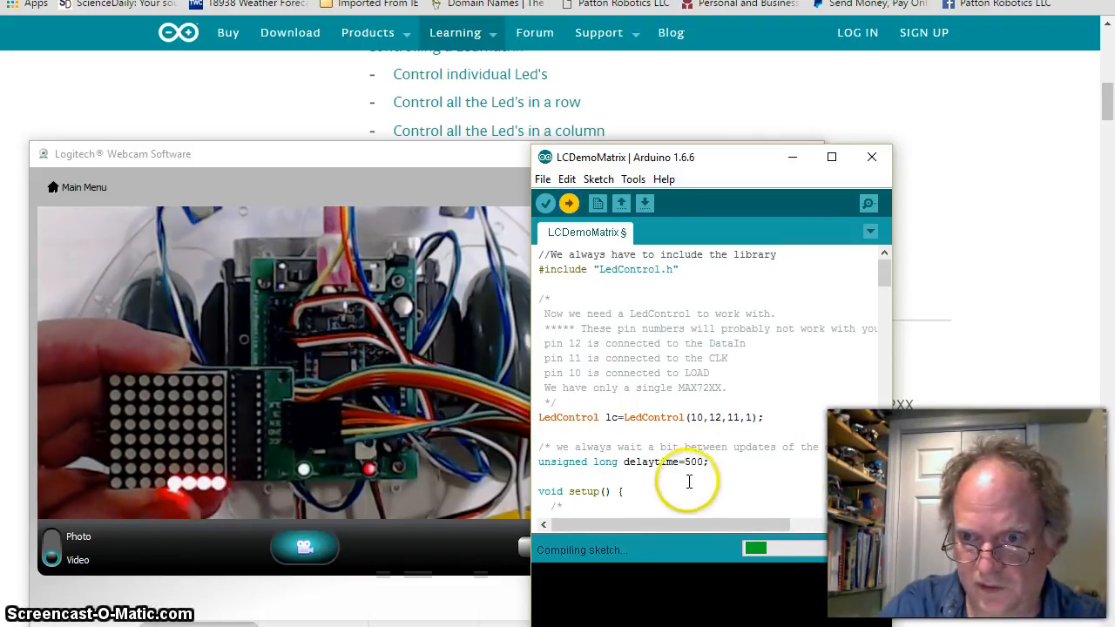
mouse_move(847, 416)
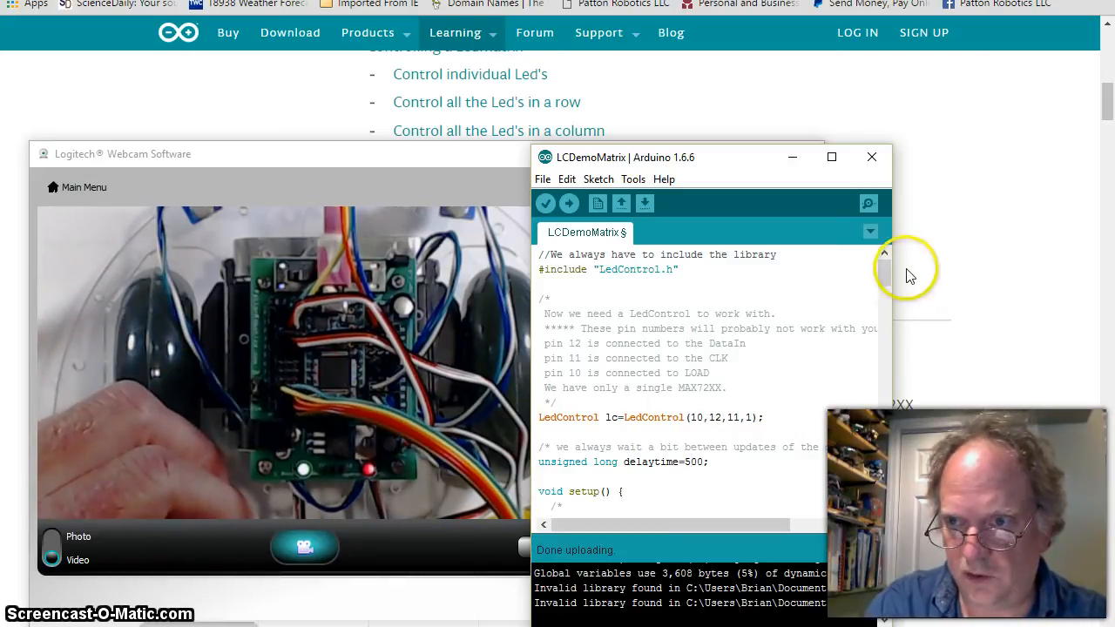
Review the demo's setup and loop code and upload it to the board once more
scroll(down, 3)
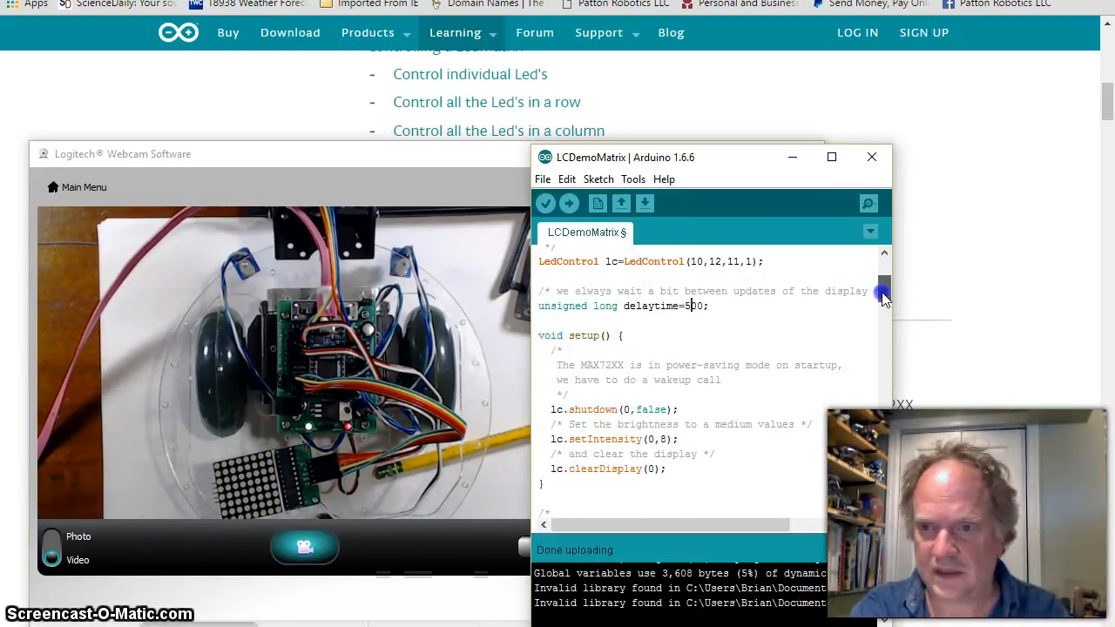
scroll(down, 3)
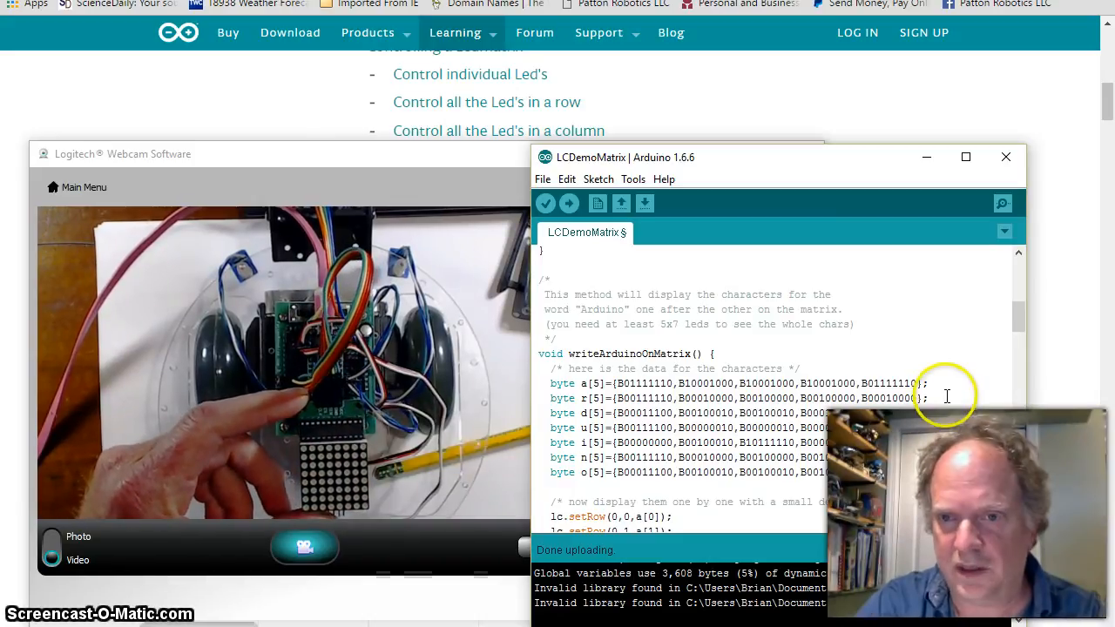
scroll(down, 3)
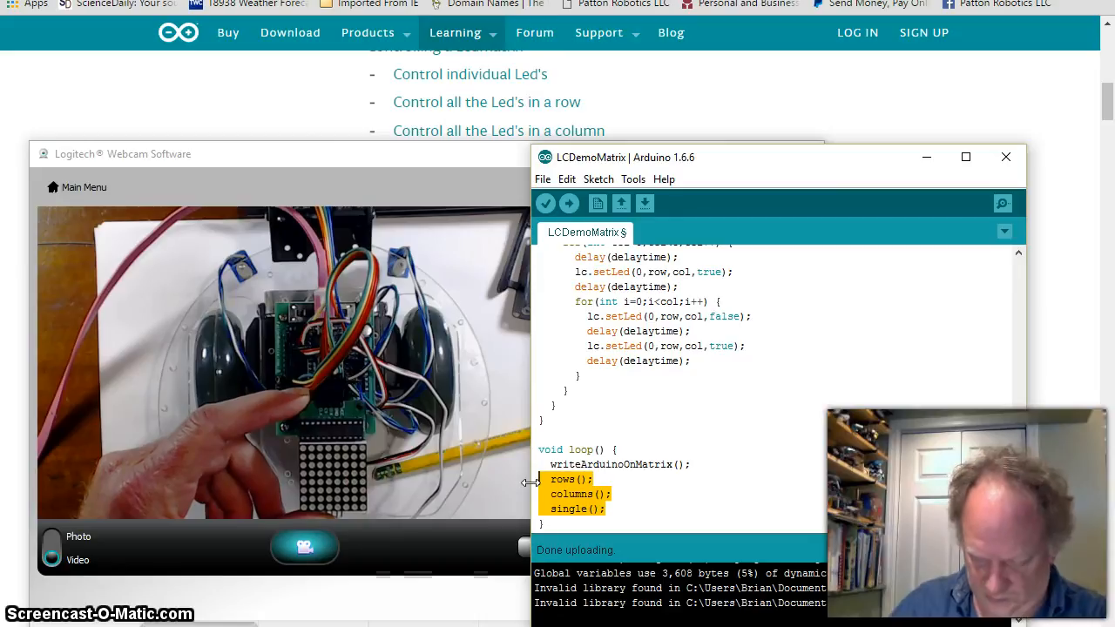
click(568, 202)
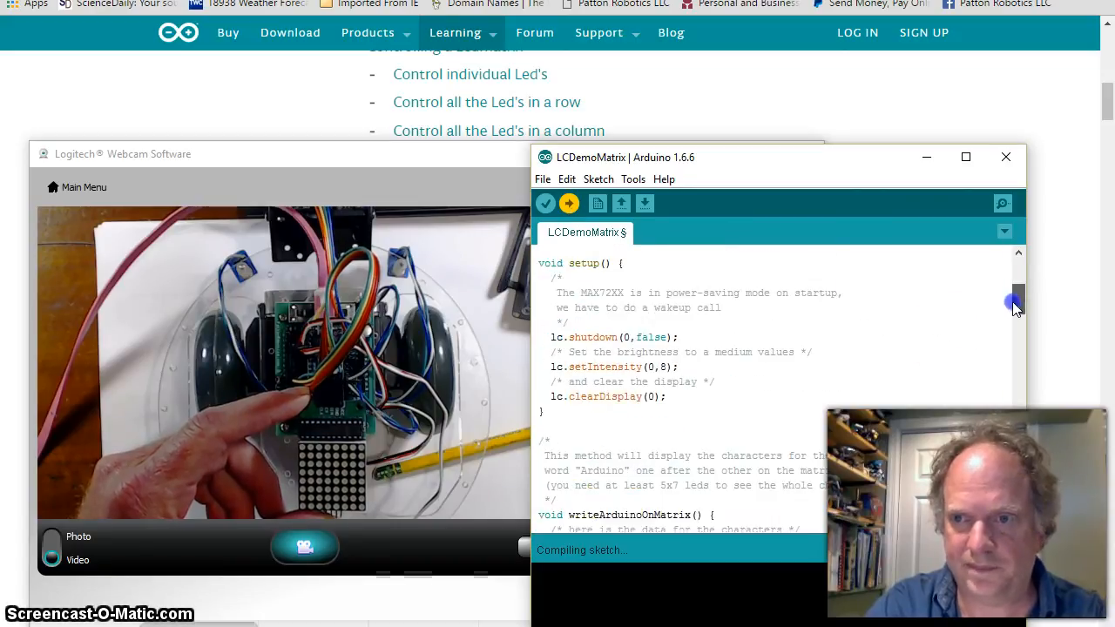
scroll(down, 3)
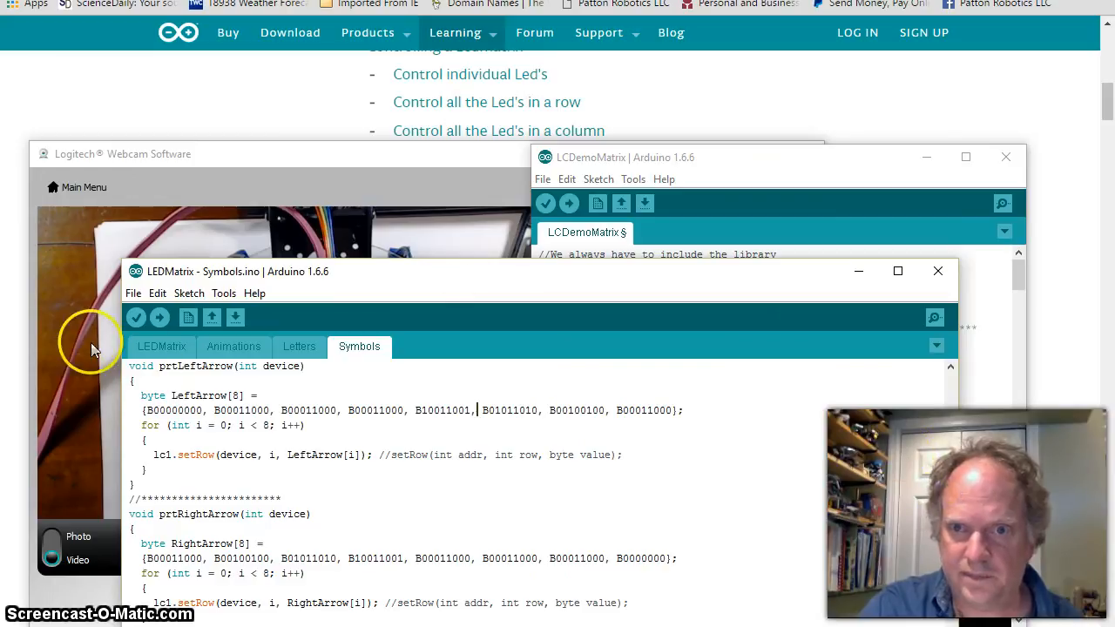
Upload the LEDMatrix sketch on pins 10, 12, 11 so the robot's matrix shows letters
click(160, 345)
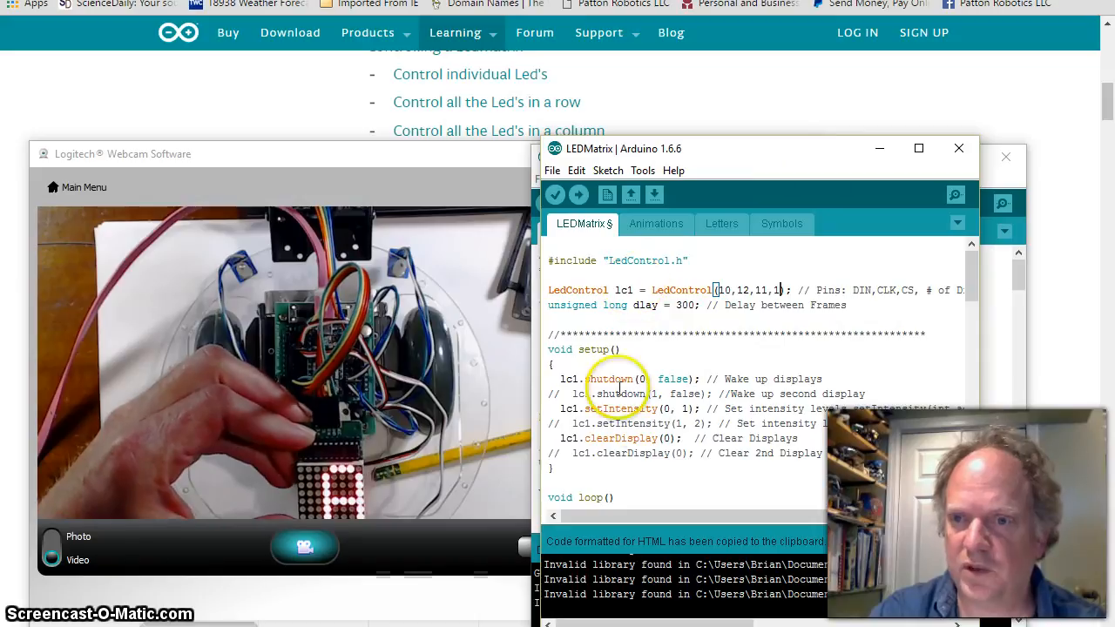
click(578, 195)
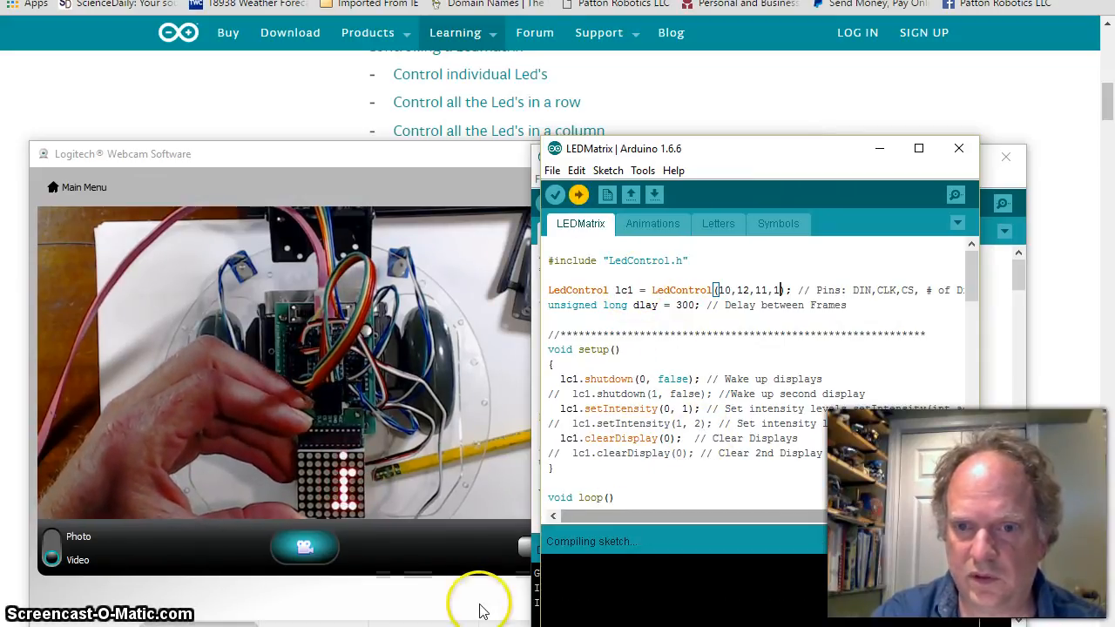
click(578, 195)
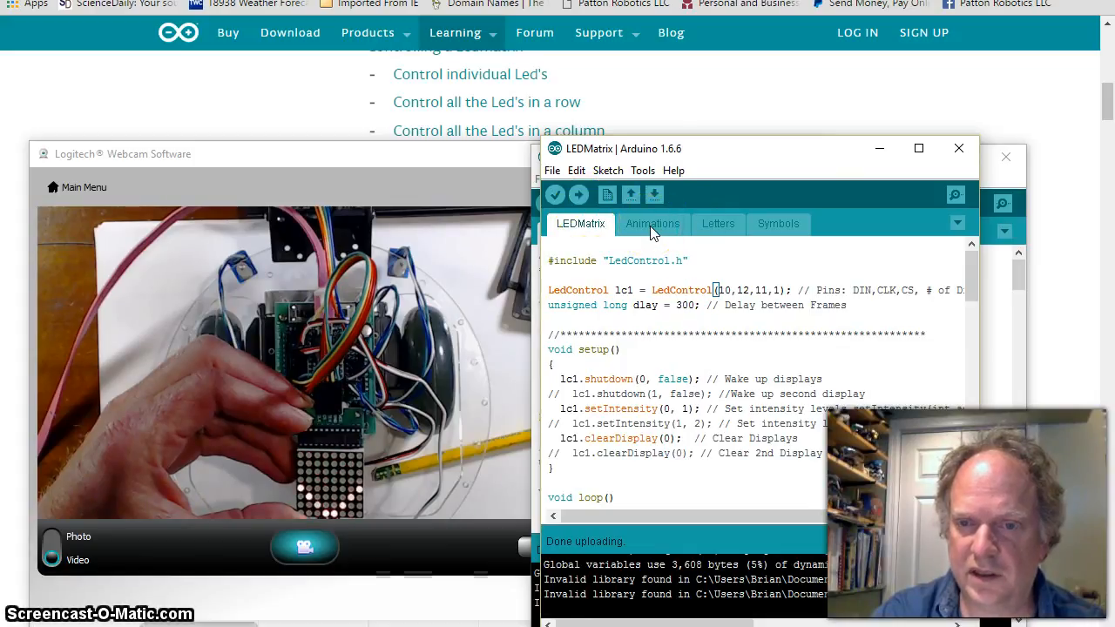
View the Animations module and scroll through its Splat frame patterns
click(651, 223)
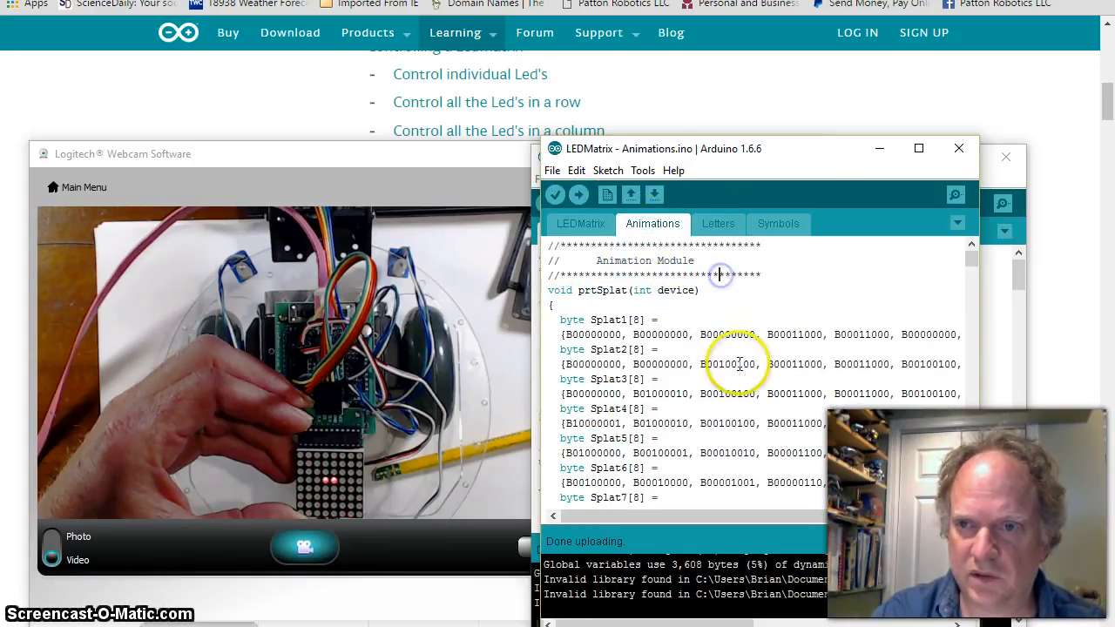
scroll(down, 3)
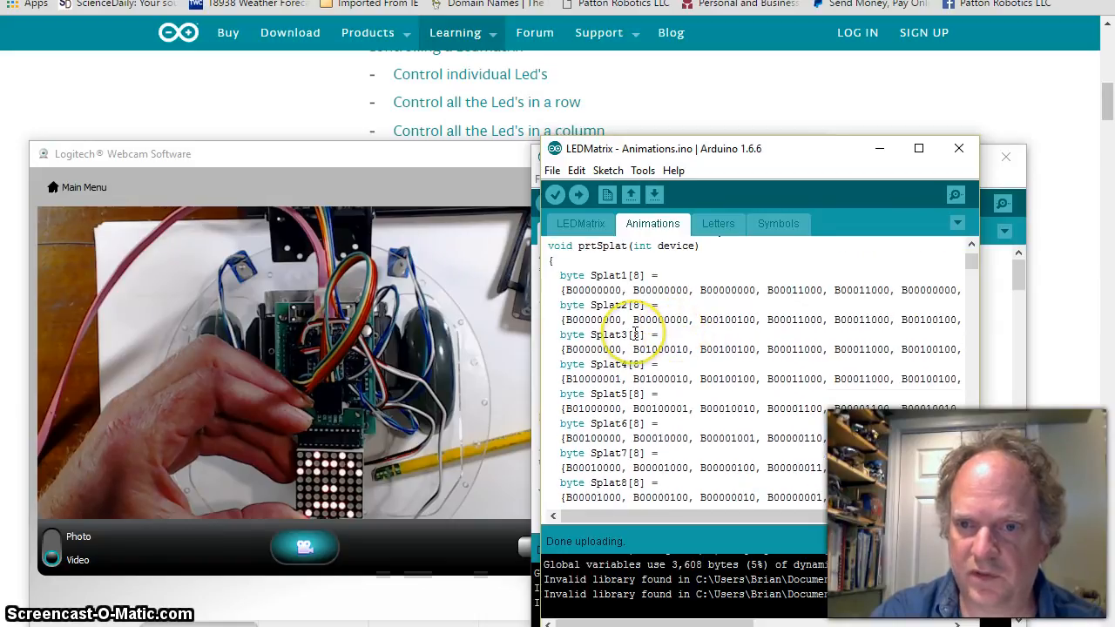
scroll(down, 3)
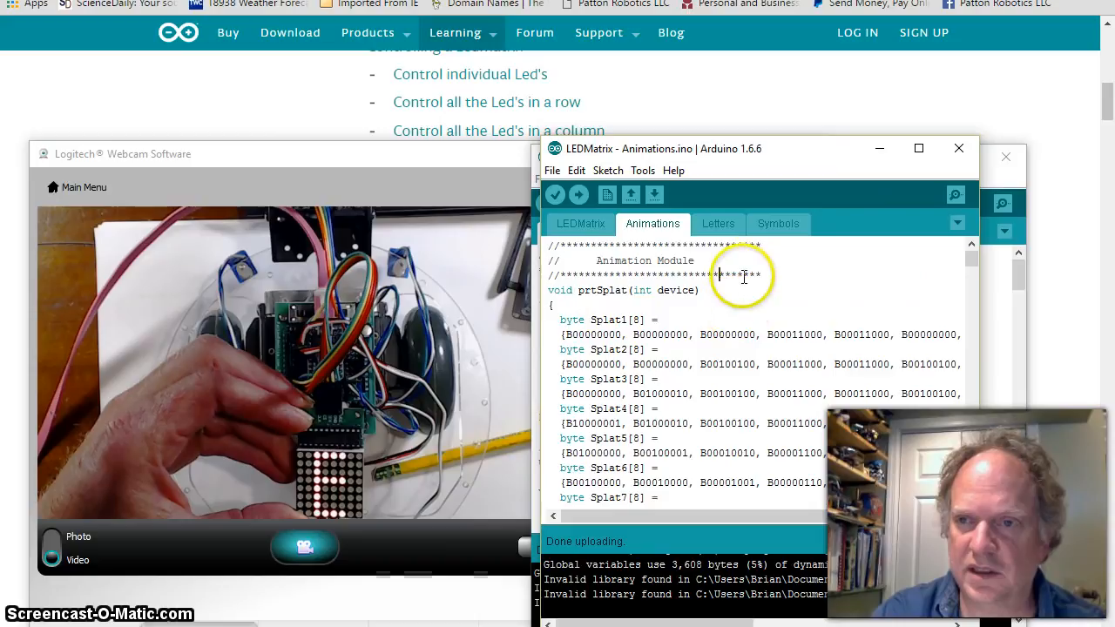
Show the Letters module with the capital X and Y byte patterns, window repositioned
click(717, 223)
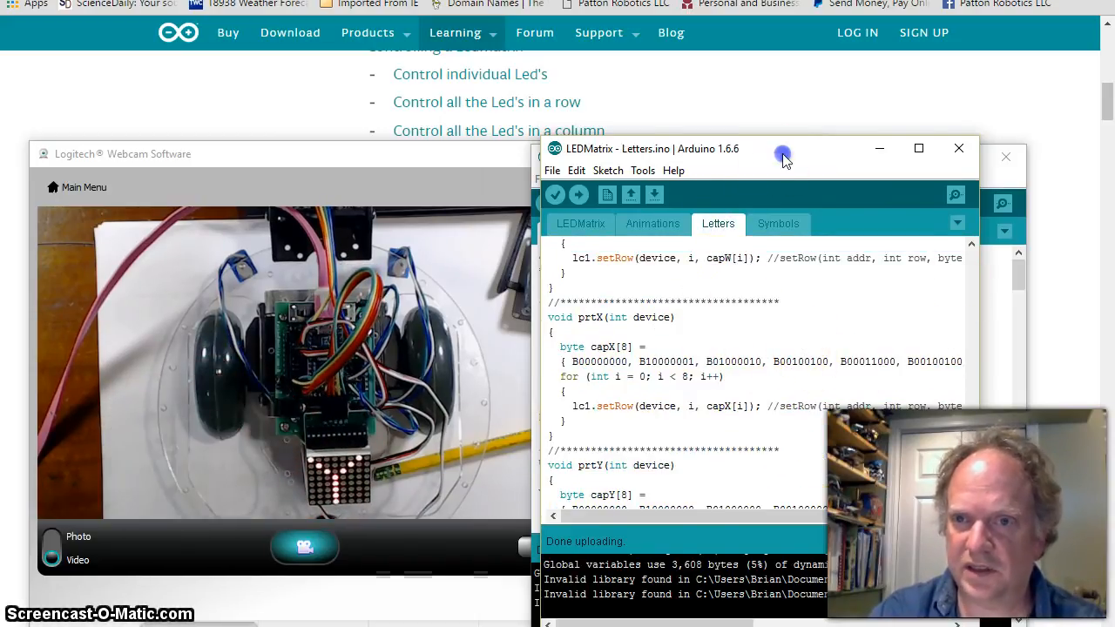
drag(784, 148, 340, 129)
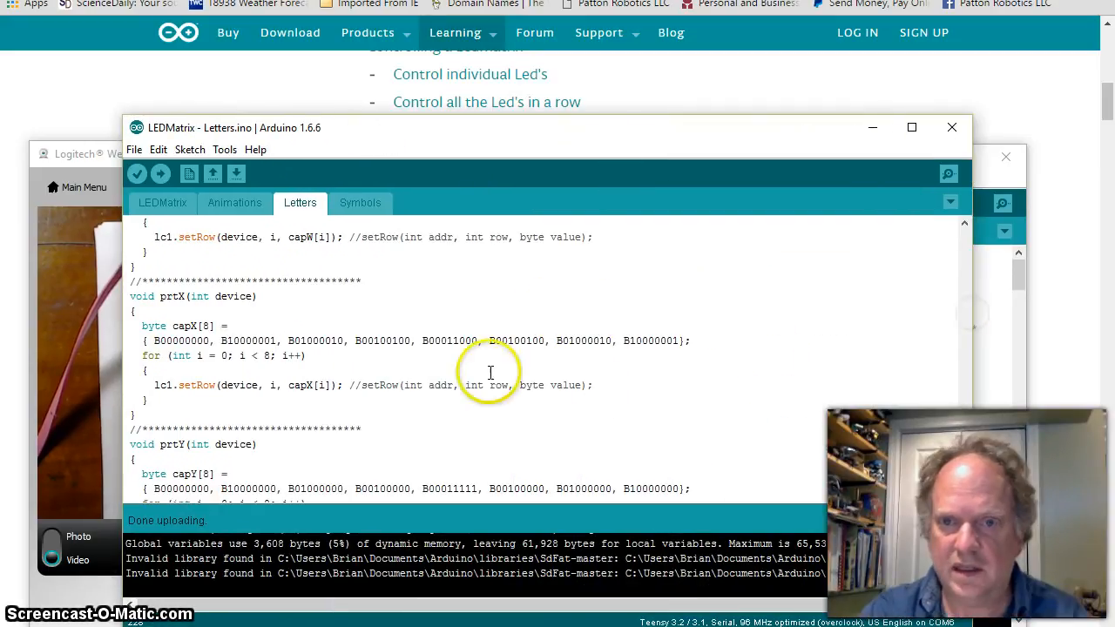
mouse_move(777, 357)
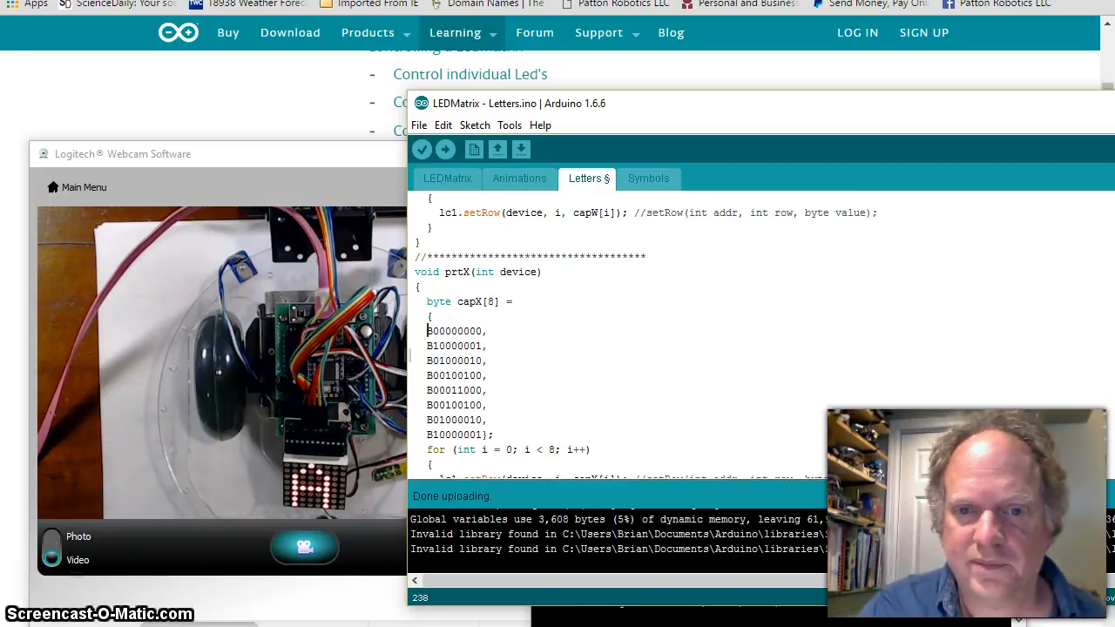
Upload the edited LEDMatrix sketch to the robot and return to the main LEDMatrix module
click(553, 547)
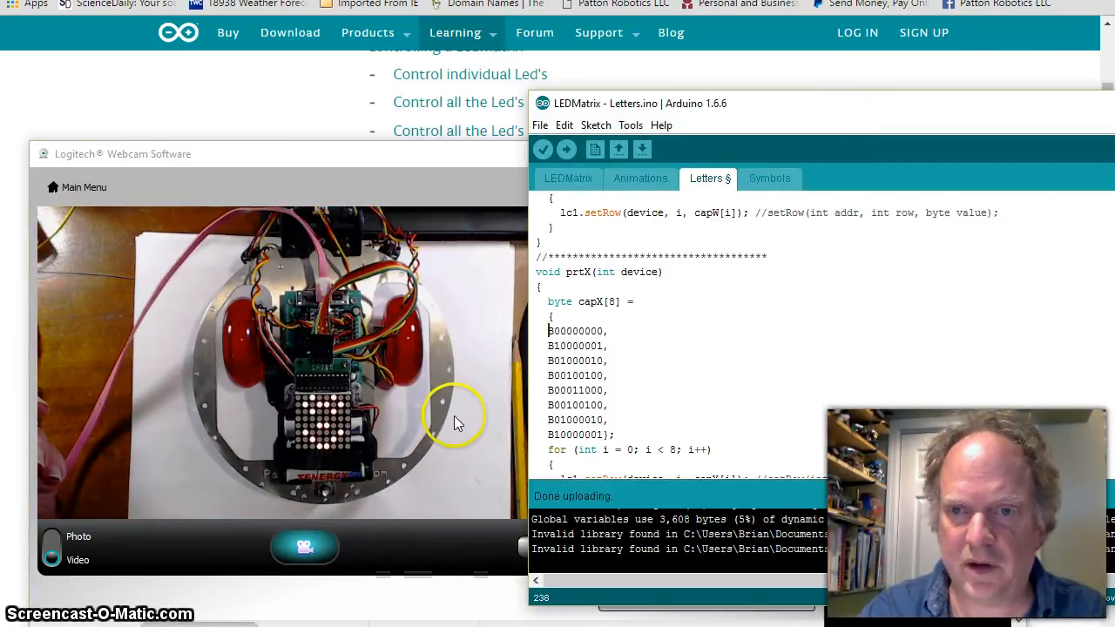
click(567, 177)
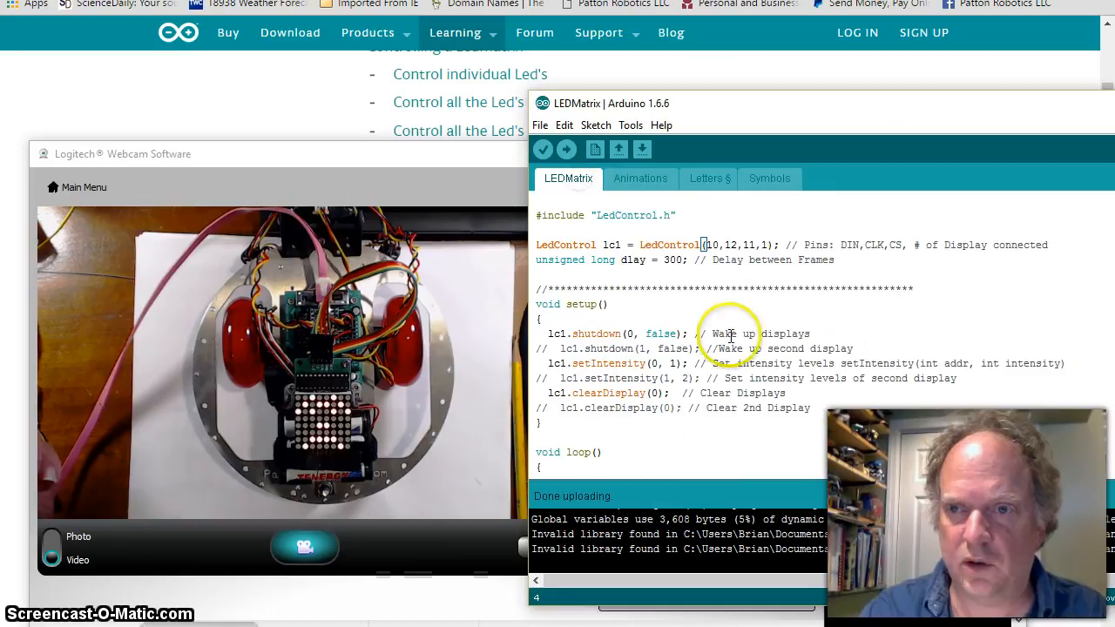